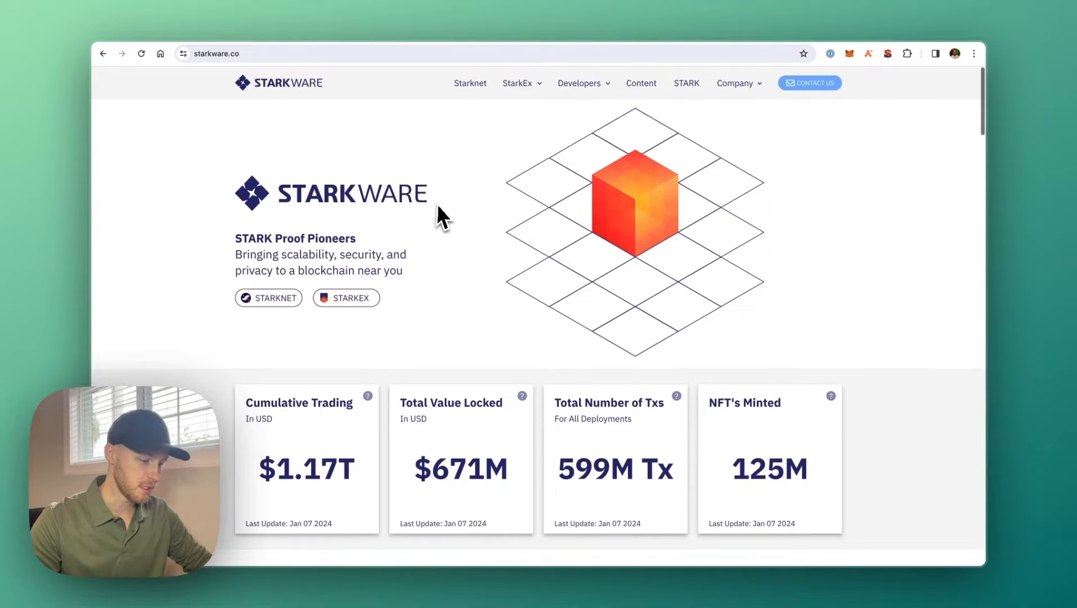
Scroll down the StarkWare homepage to its partner logos and the Starknet Ecosystem map
{"action": "scroll", "scroll_direction": "down", "scroll_amount": 3}
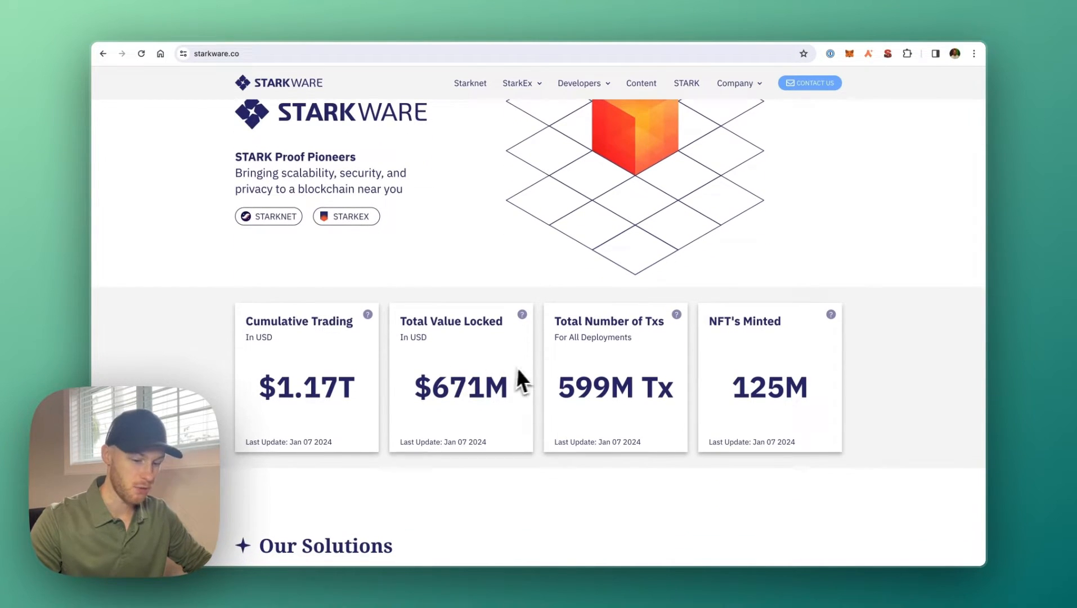
{"action": "scroll", "scroll_direction": "down", "scroll_amount": 3}
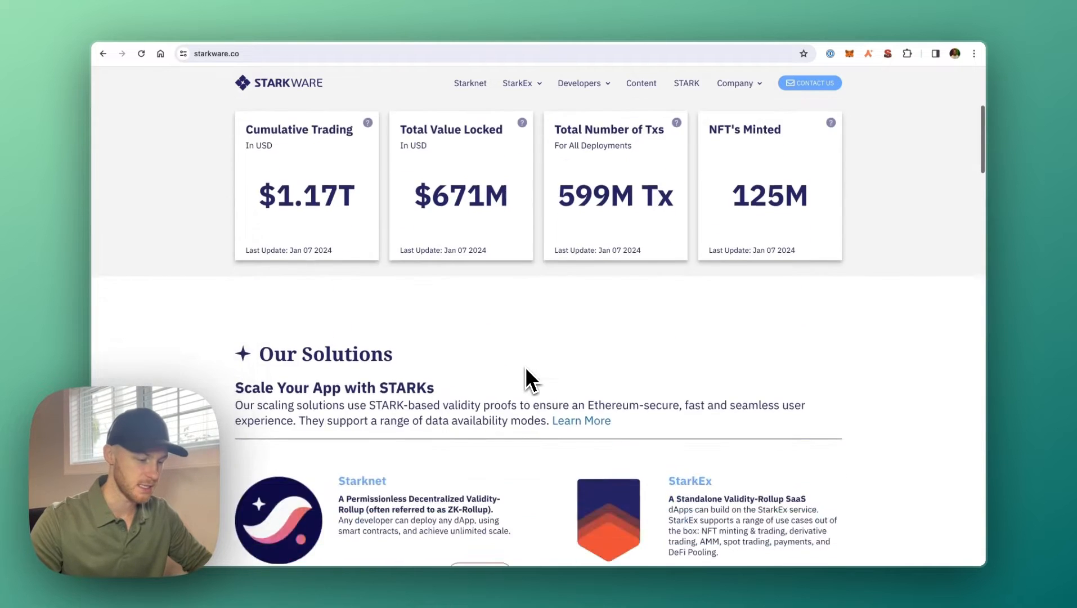
{"action": "scroll", "scroll_direction": "down", "scroll_amount": 3}
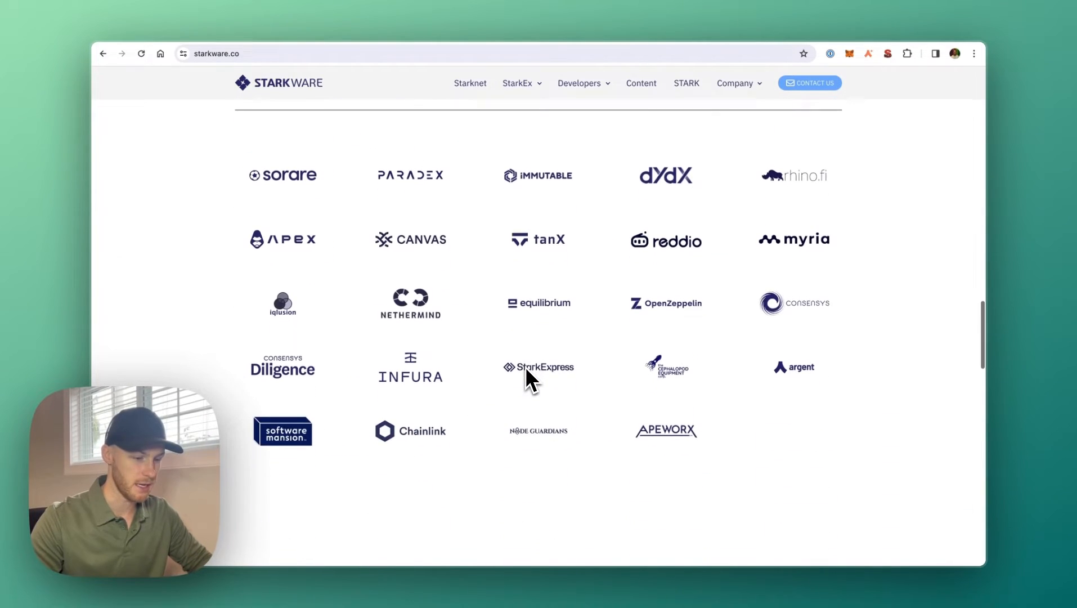
{"action": "scroll", "scroll_direction": "down", "scroll_amount": 3}
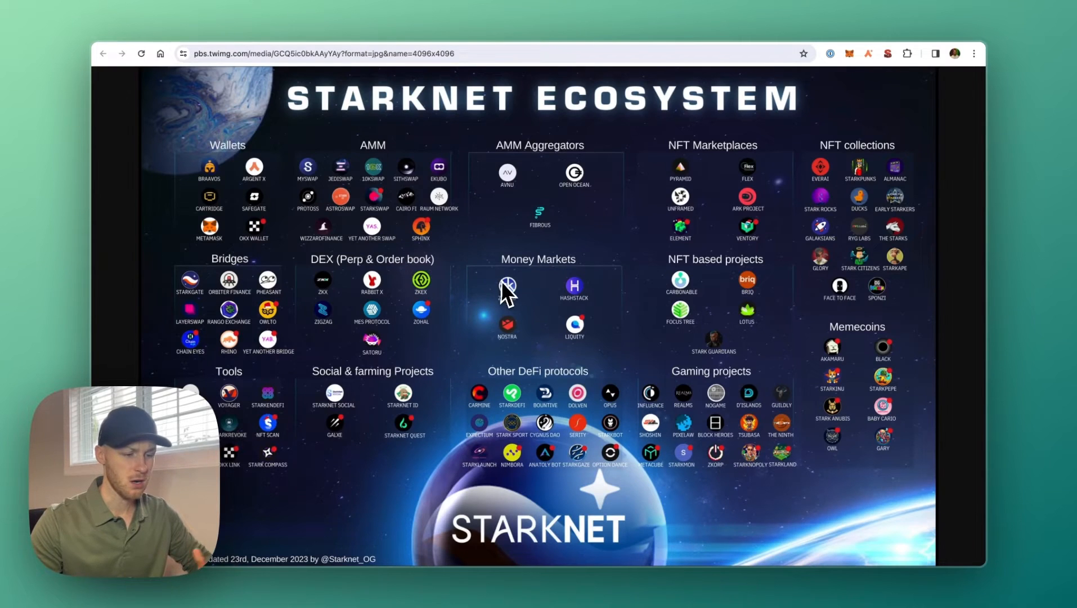
{"action": "mouse_move", "coordinate": [601, 291]}
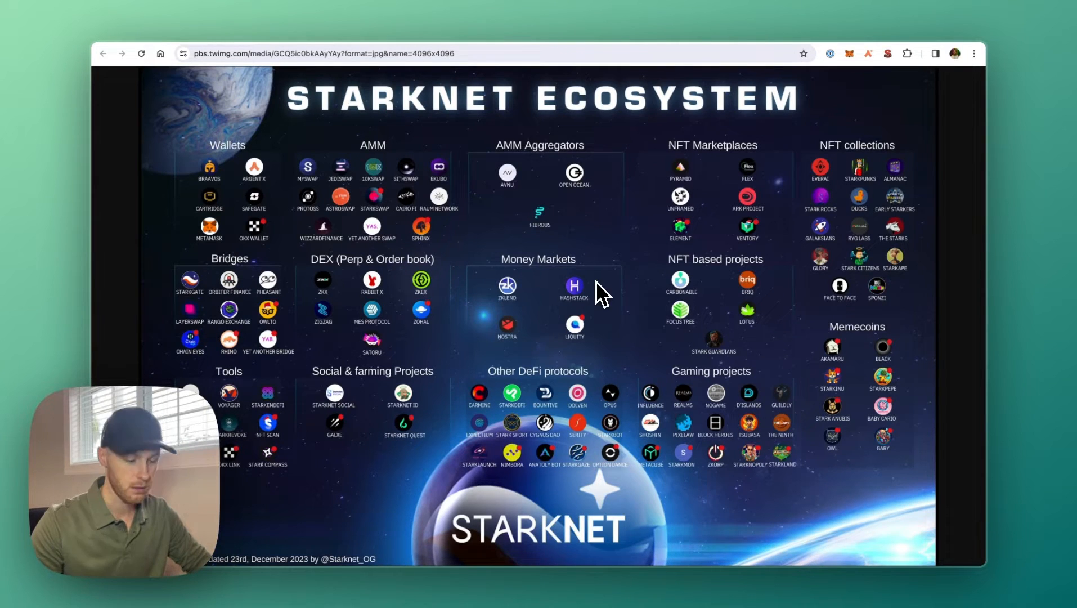
{"action": "mouse_move", "coordinate": [409, 209]}
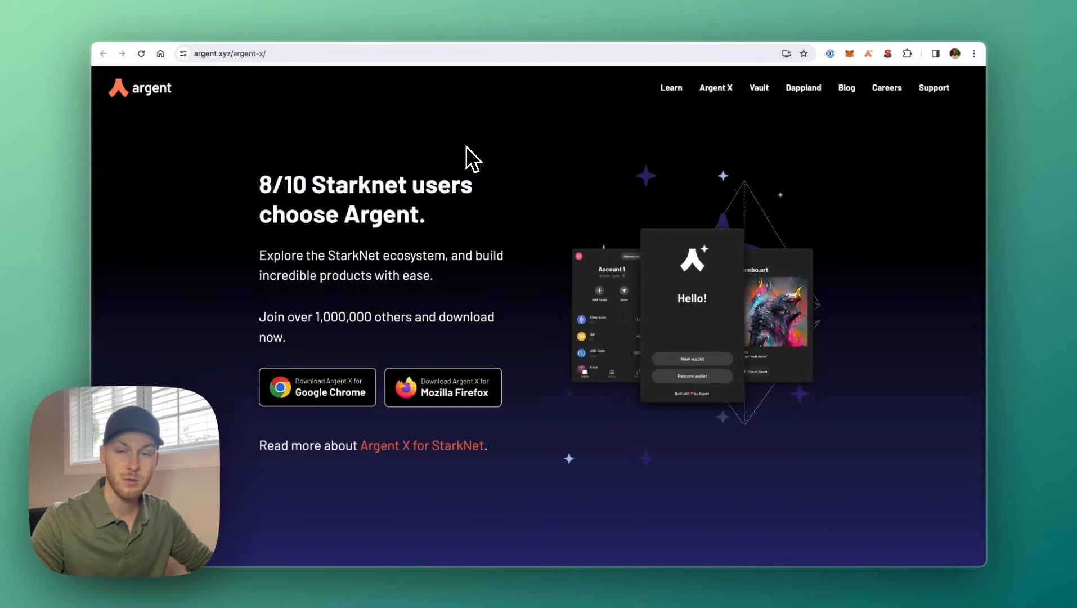
{"action": "mouse_move", "coordinate": [444, 282]}
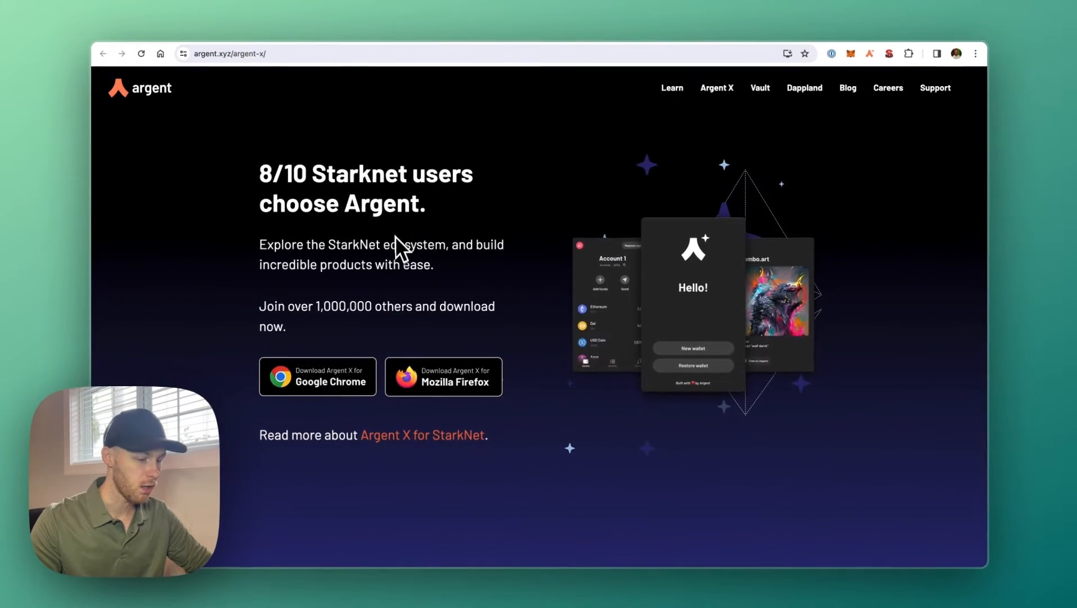
Choose the Argent X wallet download for Google Chrome
{"action": "left_click", "coordinate": [317, 376]}
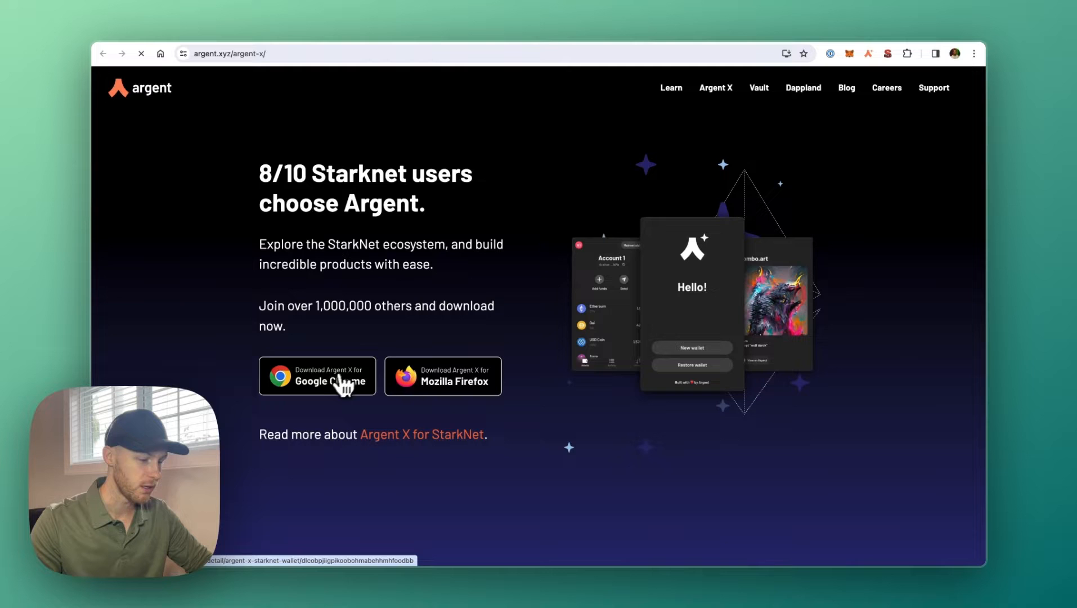
Launch the installed Argent X extension from the toolbar and show its token swap screen
{"action": "left_click", "coordinate": [316, 376]}
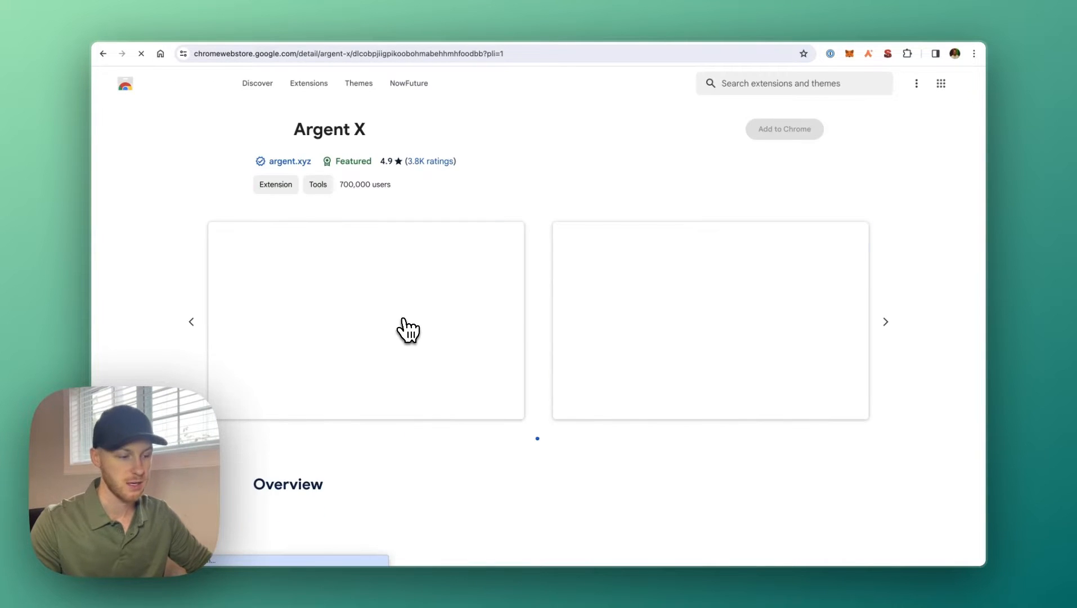
{"action": "left_click", "coordinate": [783, 128]}
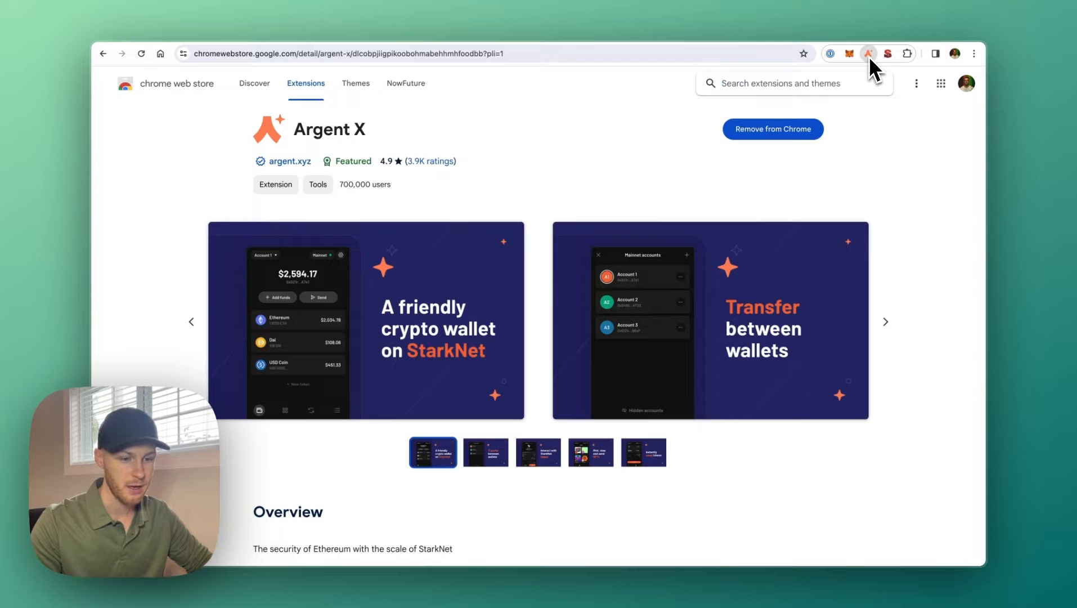
{"action": "left_click", "coordinate": [868, 54]}
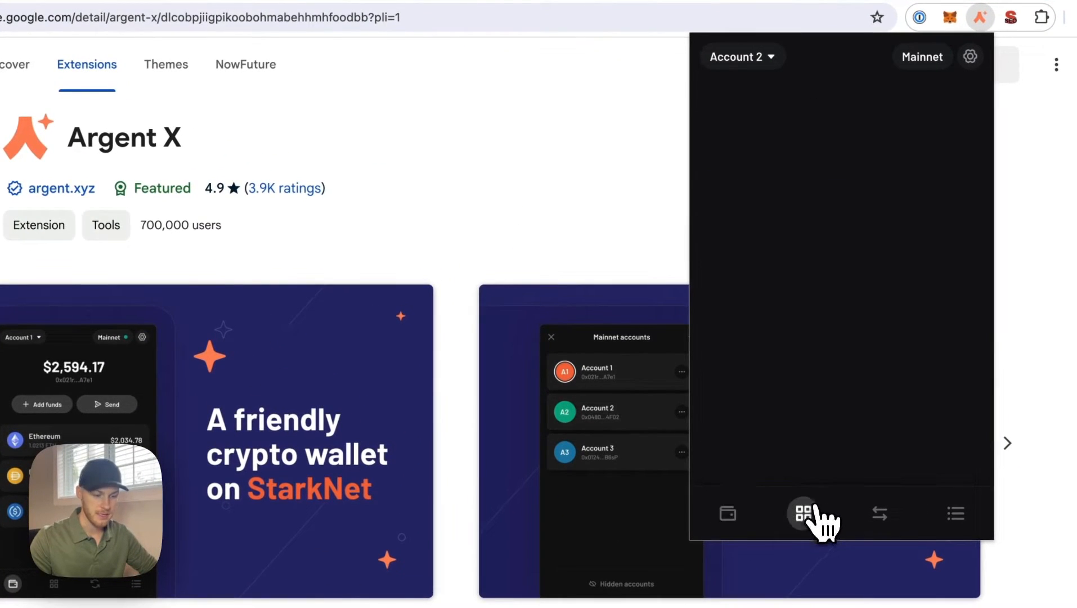
{"action": "left_click", "coordinate": [879, 513]}
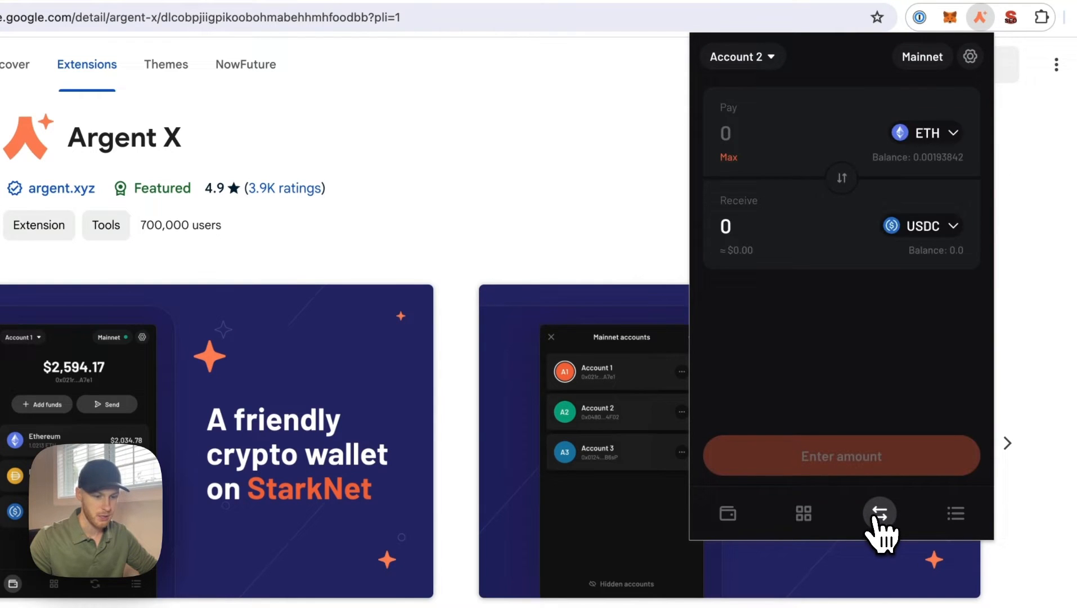
{"action": "left_click", "coordinate": [727, 513]}
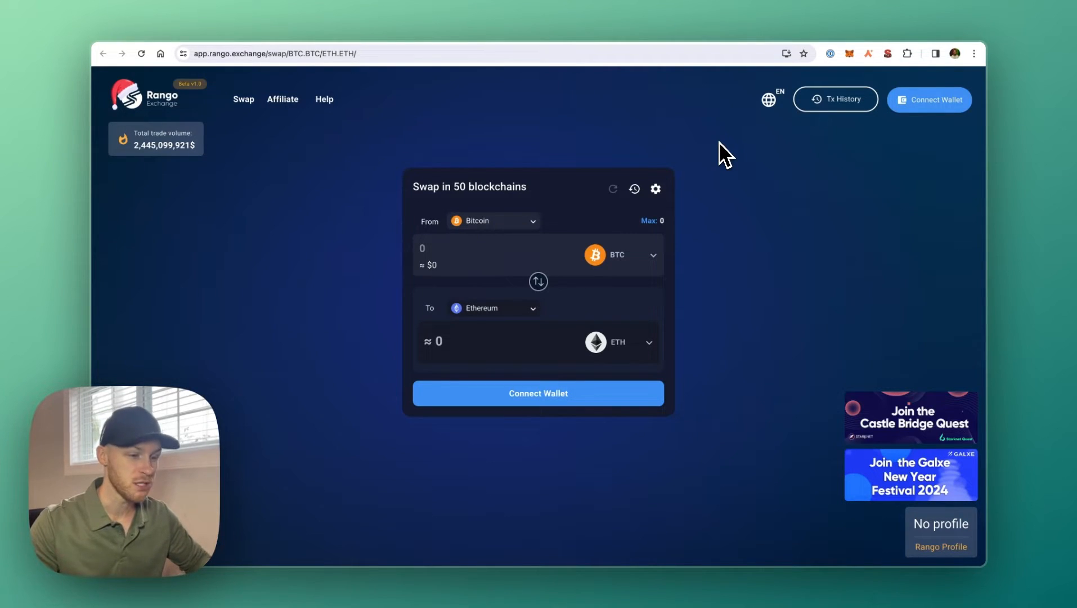
{"action": "mouse_move", "coordinate": [628, 93]}
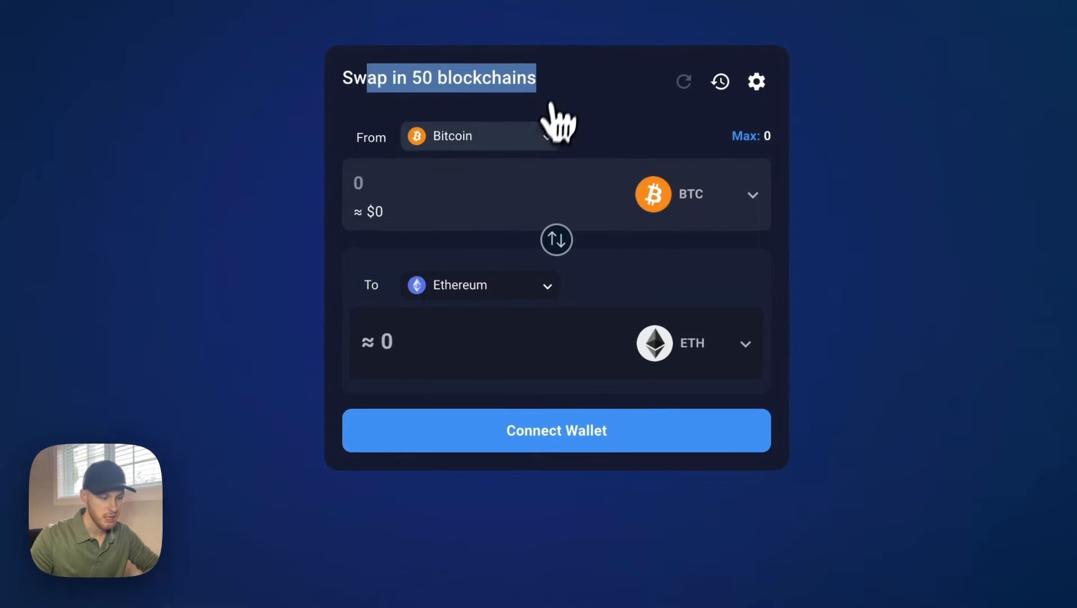
{"action": "left_click", "coordinate": [481, 136]}
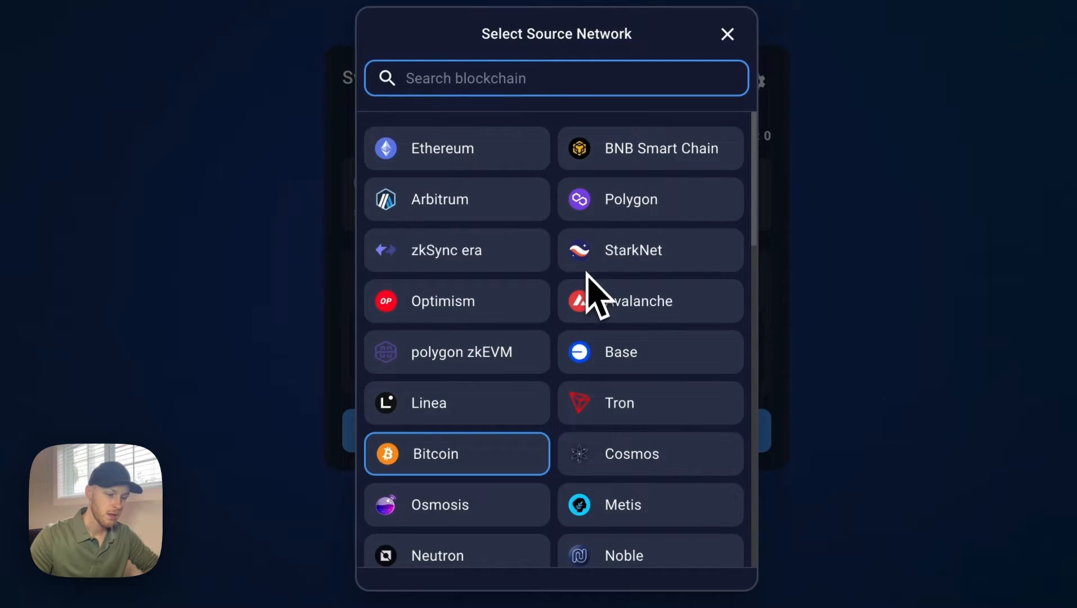
{"action": "scroll", "scroll_direction": "down", "scroll_amount": 3}
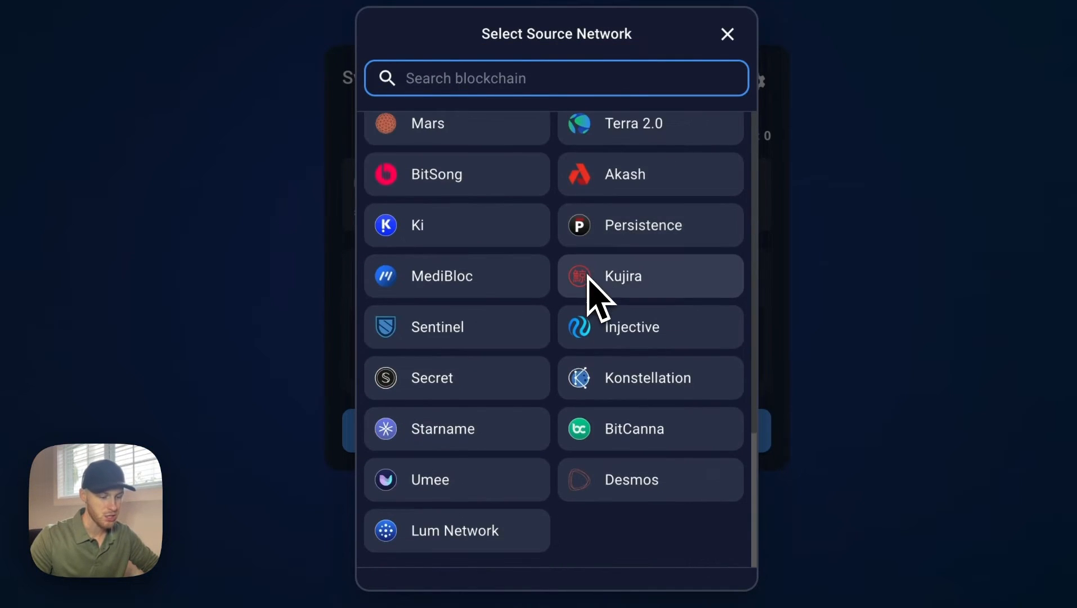
{"action": "scroll", "scroll_direction": "up", "scroll_amount": 3}
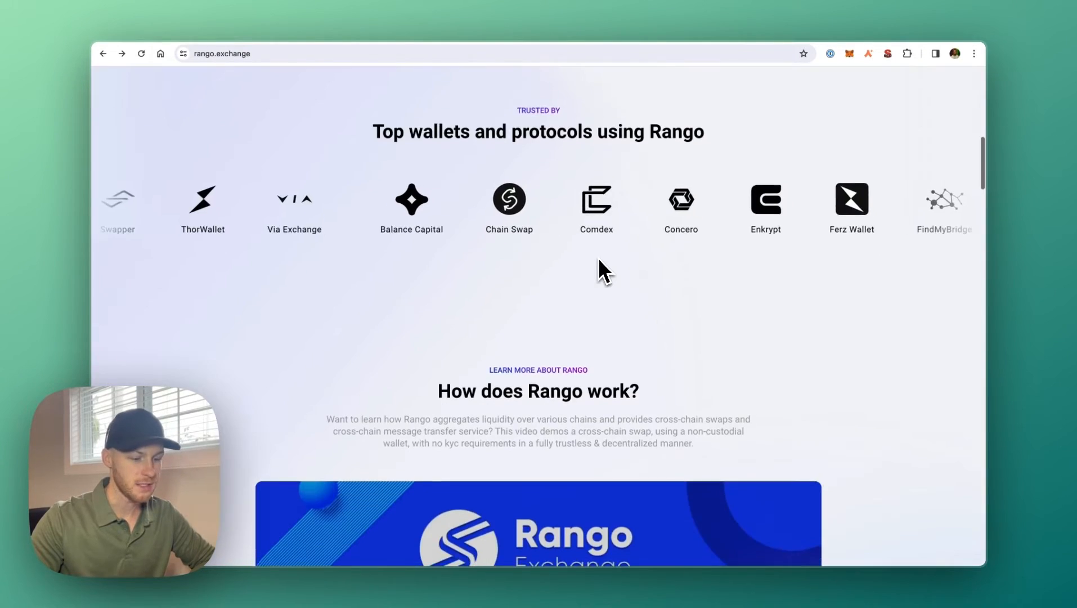
{"action": "scroll", "scroll_direction": "down", "scroll_amount": 3}
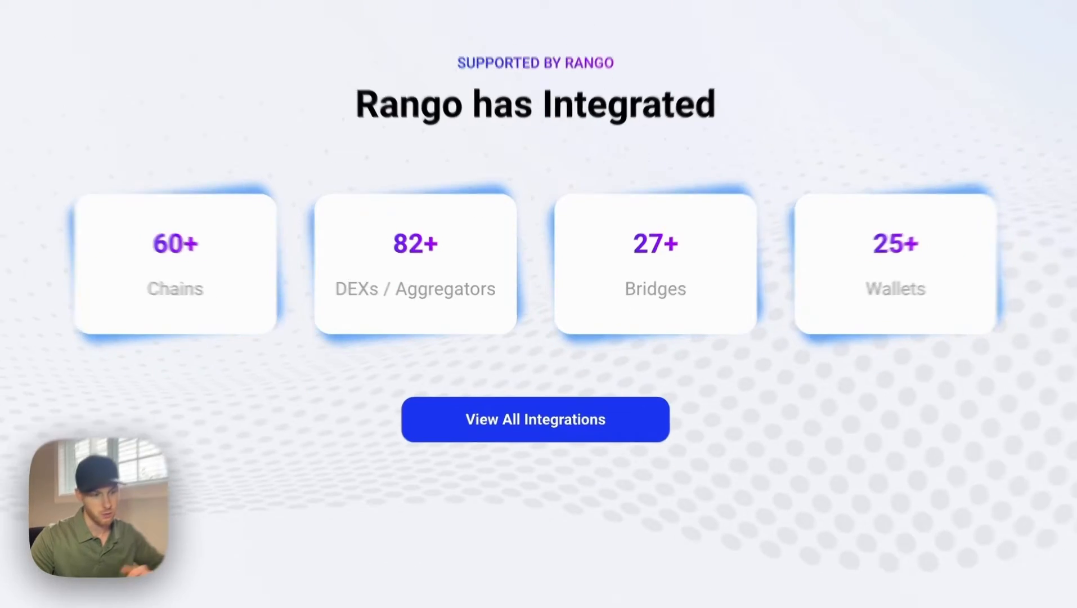
{"action": "left_click", "coordinate": [534, 418]}
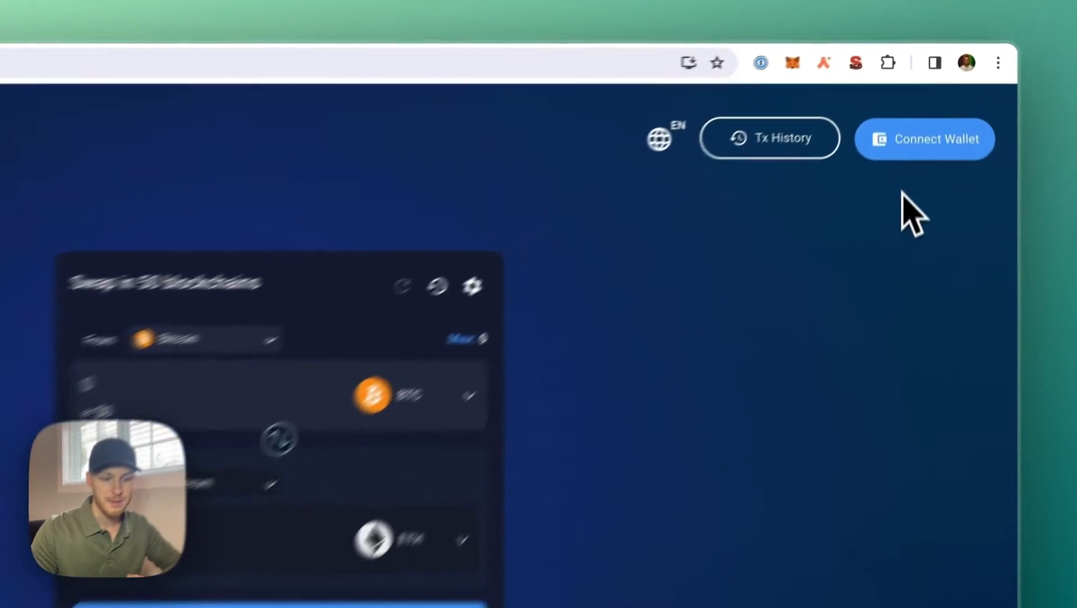
Connect the MetaMask wallet to Rango and close the wallet list
{"action": "left_click", "coordinate": [924, 139]}
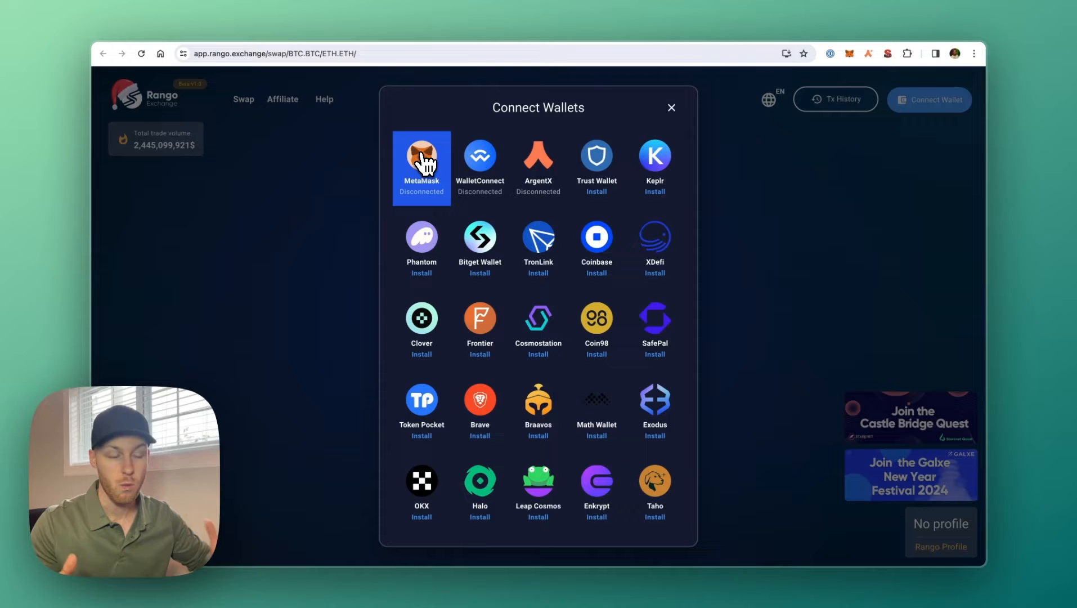
{"action": "left_click", "coordinate": [421, 158]}
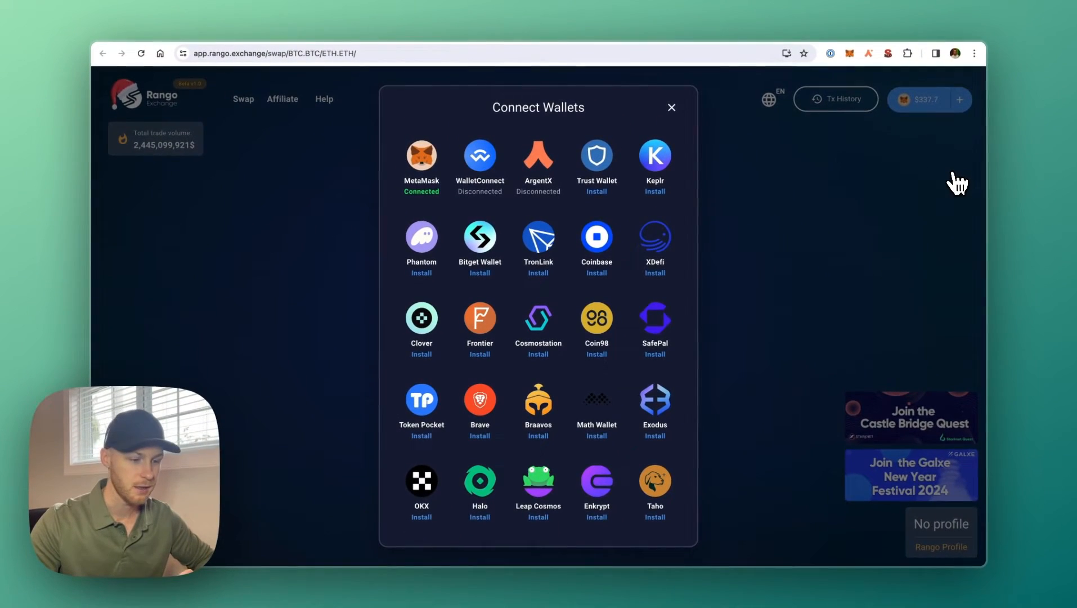
{"action": "left_click", "coordinate": [671, 107]}
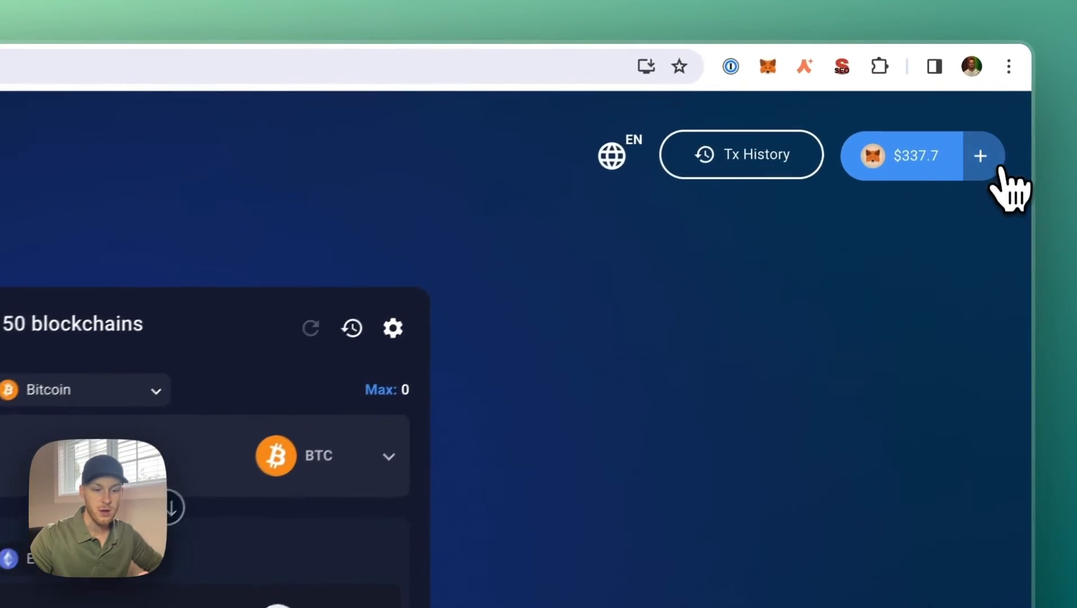
Add a second wallet connection, choosing Argent X from the wallet list
{"action": "left_click", "coordinate": [981, 156]}
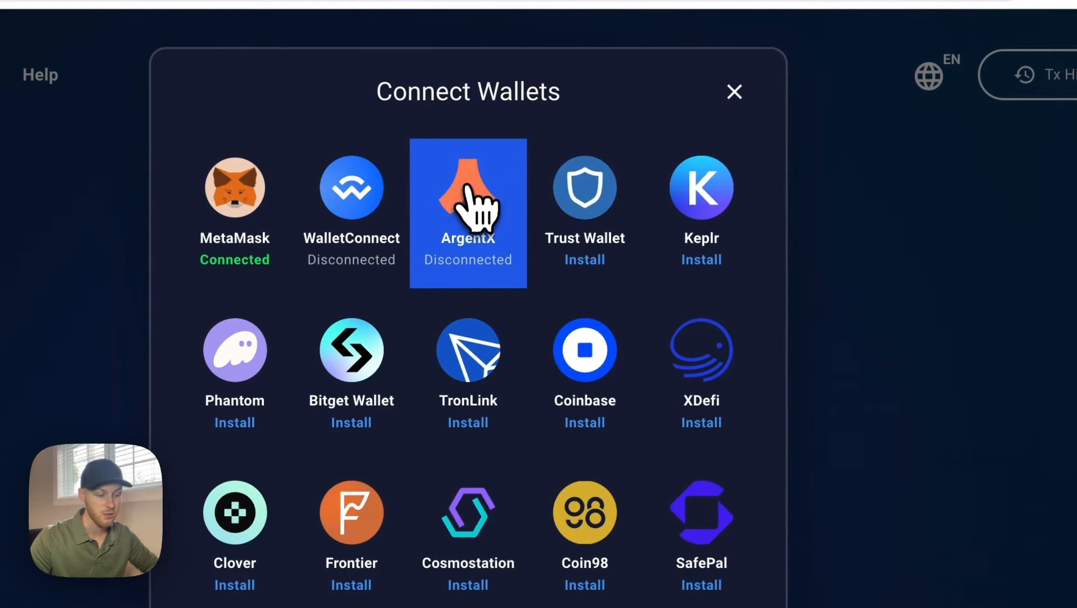
{"action": "scroll", "scroll_direction": "down", "scroll_amount": 3}
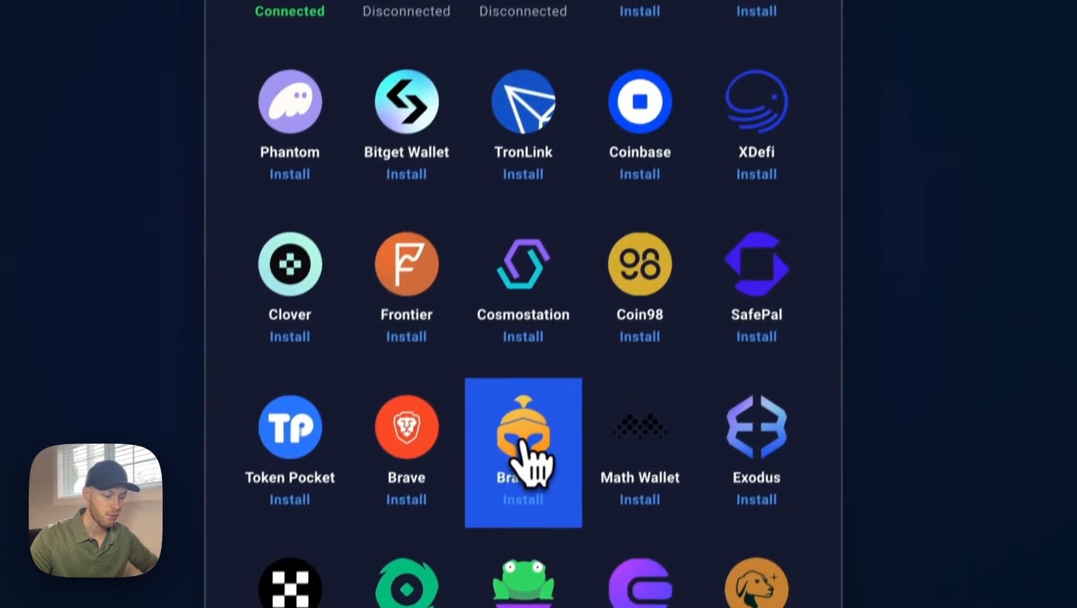
{"action": "scroll", "scroll_direction": "up", "scroll_amount": 3}
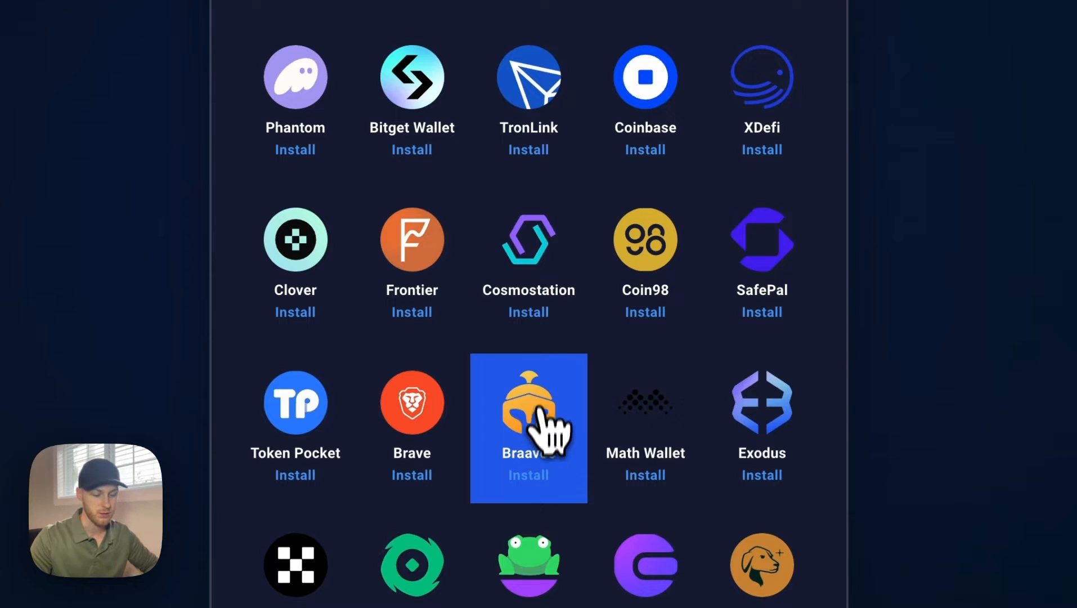
{"action": "scroll", "scroll_direction": "up", "scroll_amount": 3}
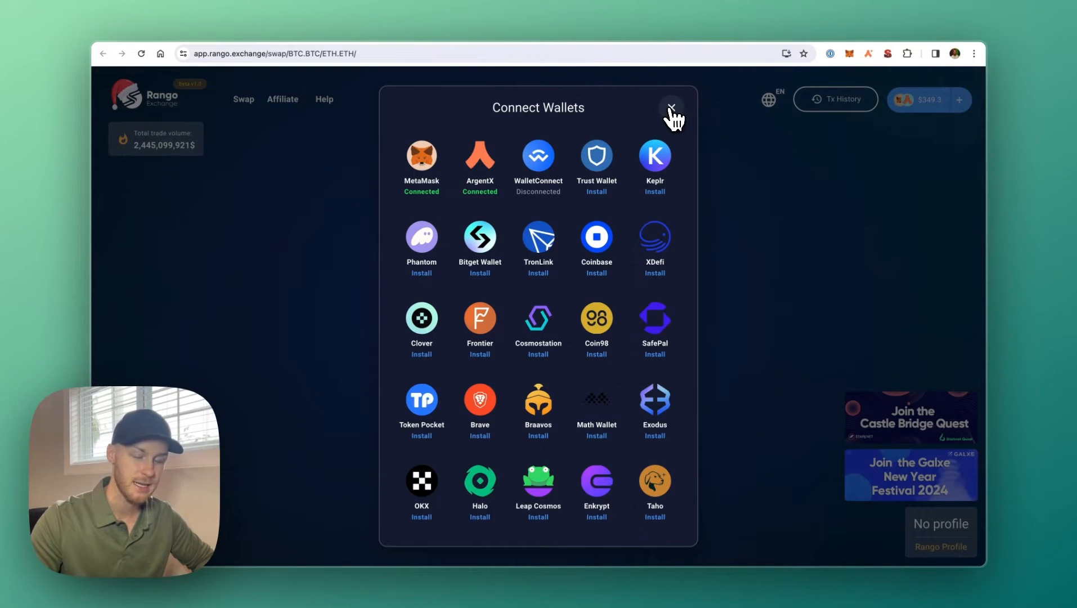
{"action": "left_click", "coordinate": [671, 108]}
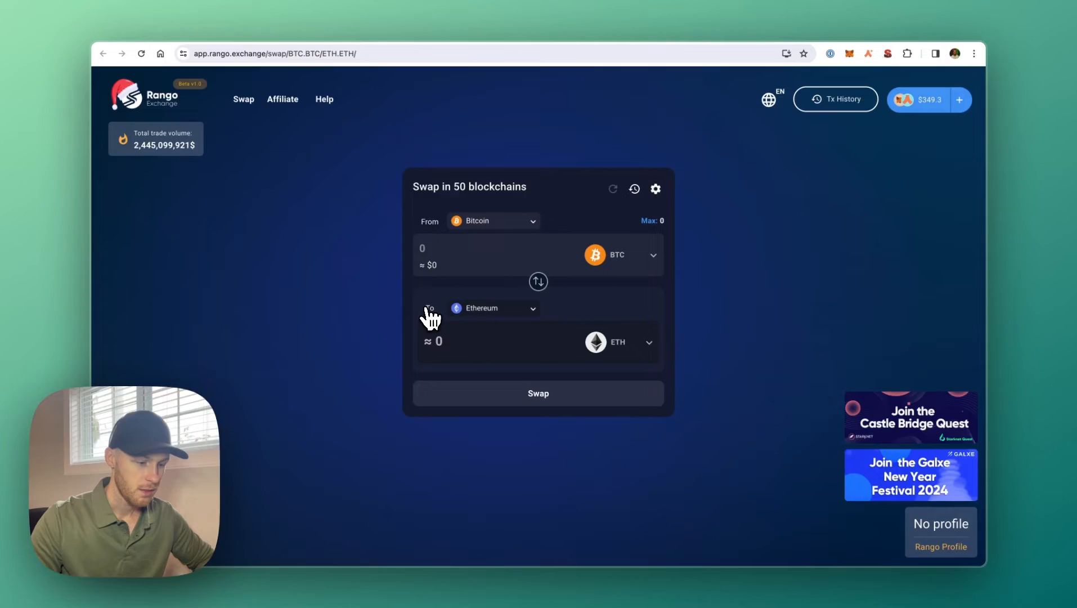
Set the destination network to StarkNet and the source network to zkSync era via a 'zk' search
{"action": "left_click", "coordinate": [493, 308]}
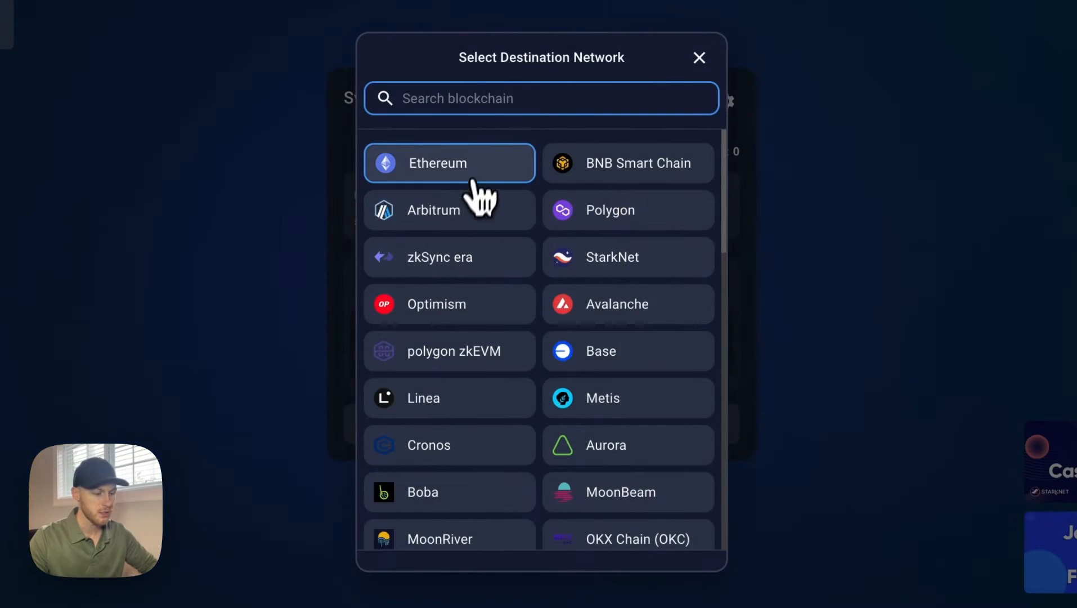
{"action": "left_click", "coordinate": [611, 257]}
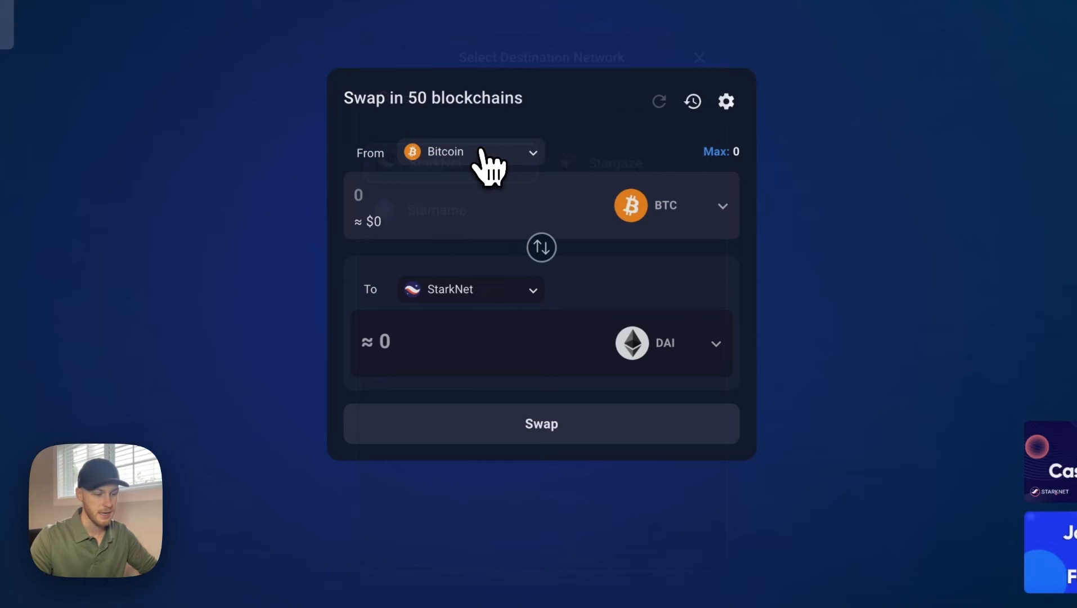
{"action": "left_click", "coordinate": [470, 152]}
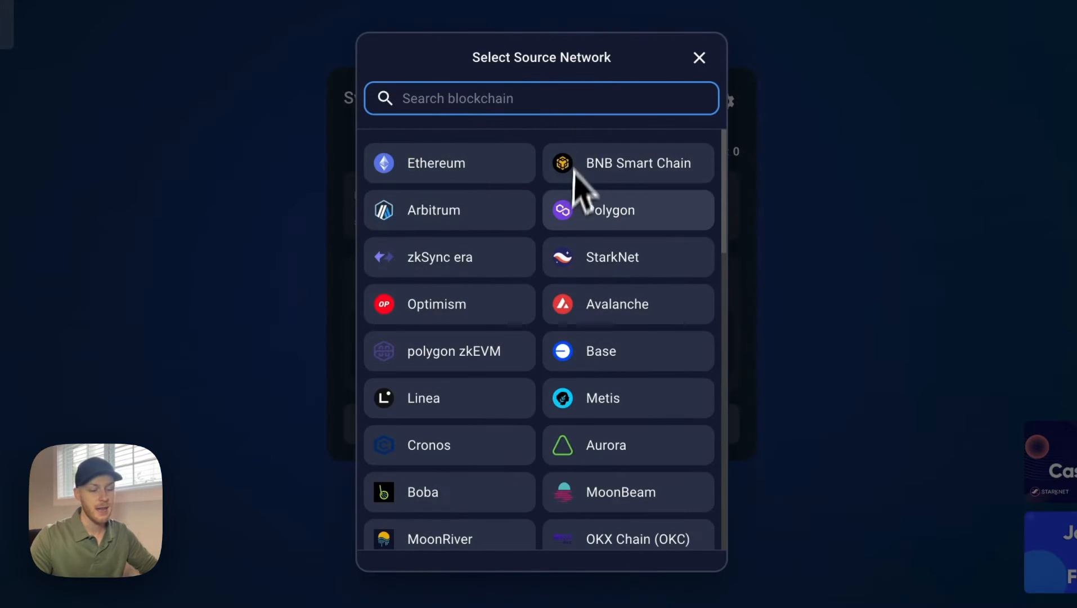
{"action": "mouse_move", "coordinate": [543, 313]}
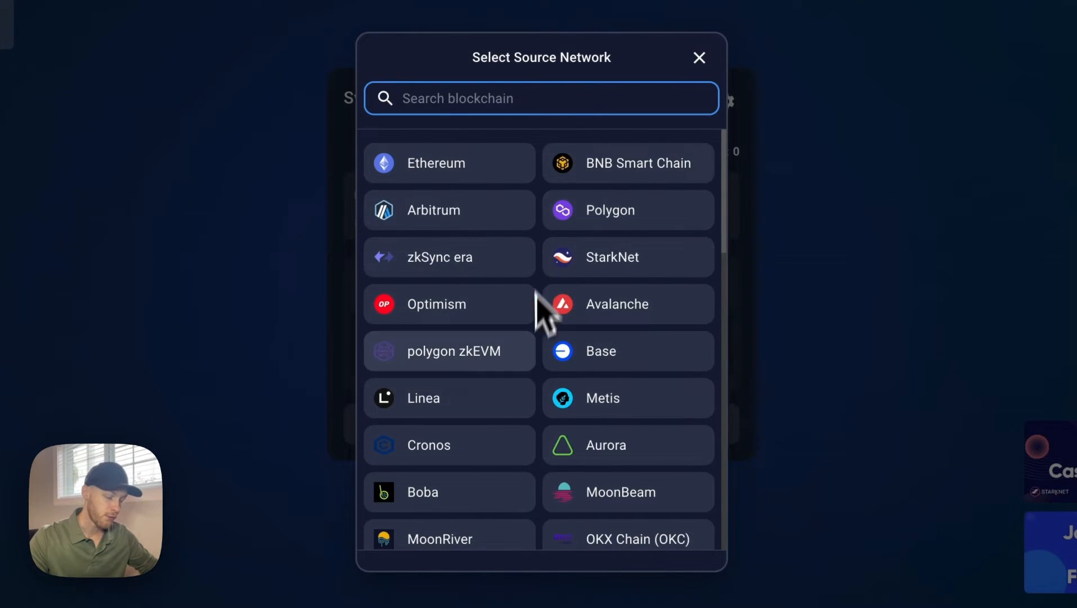
{"action": "scroll", "scroll_direction": "down", "scroll_amount": 3}
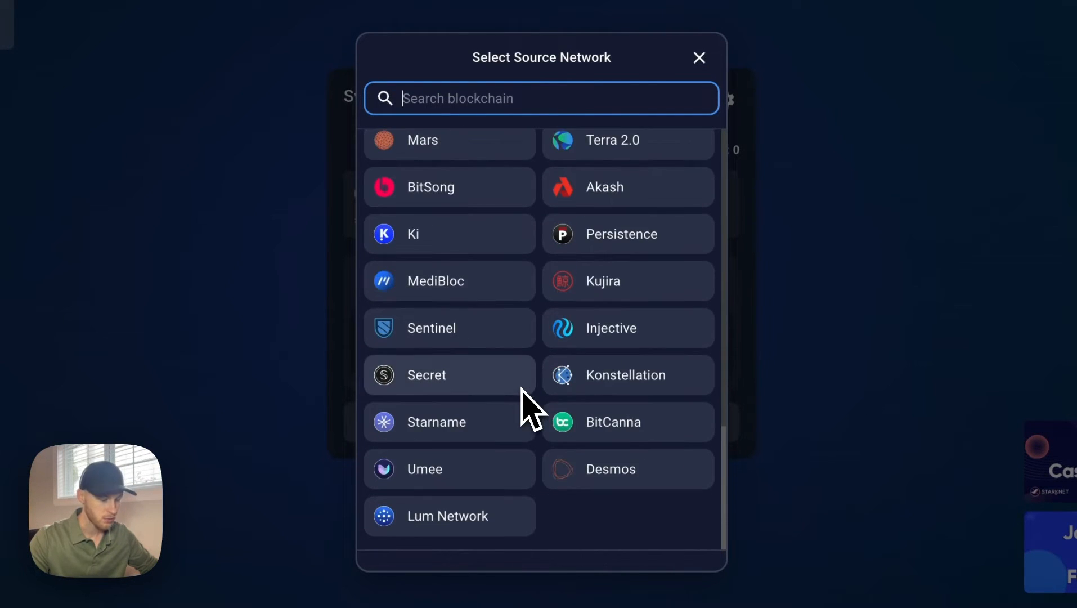
{"action": "scroll", "scroll_direction": "up", "scroll_amount": 3}
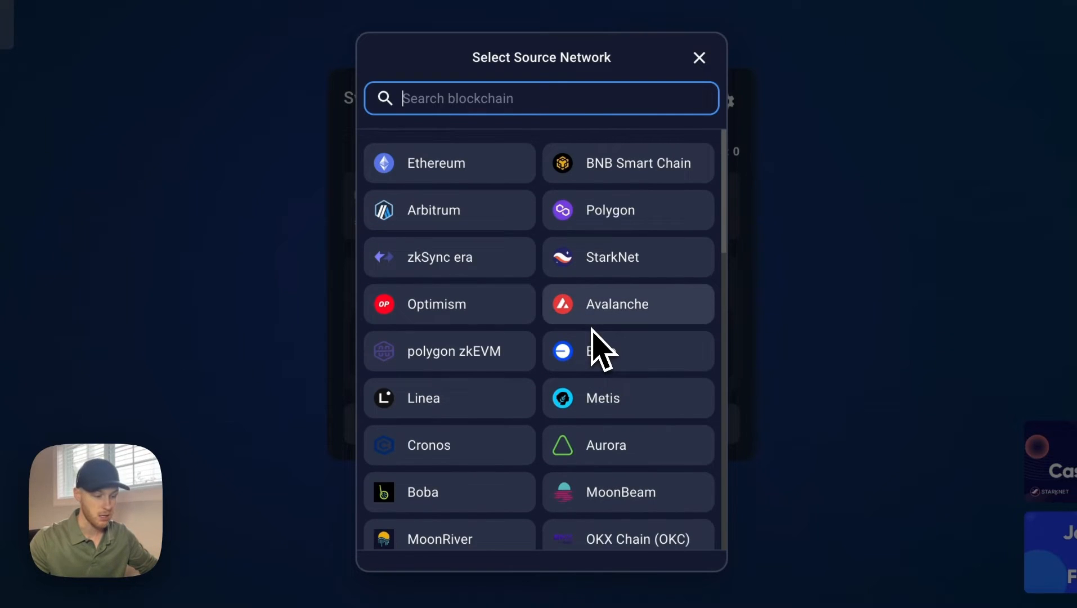
{"action": "type", "text": "zk"}
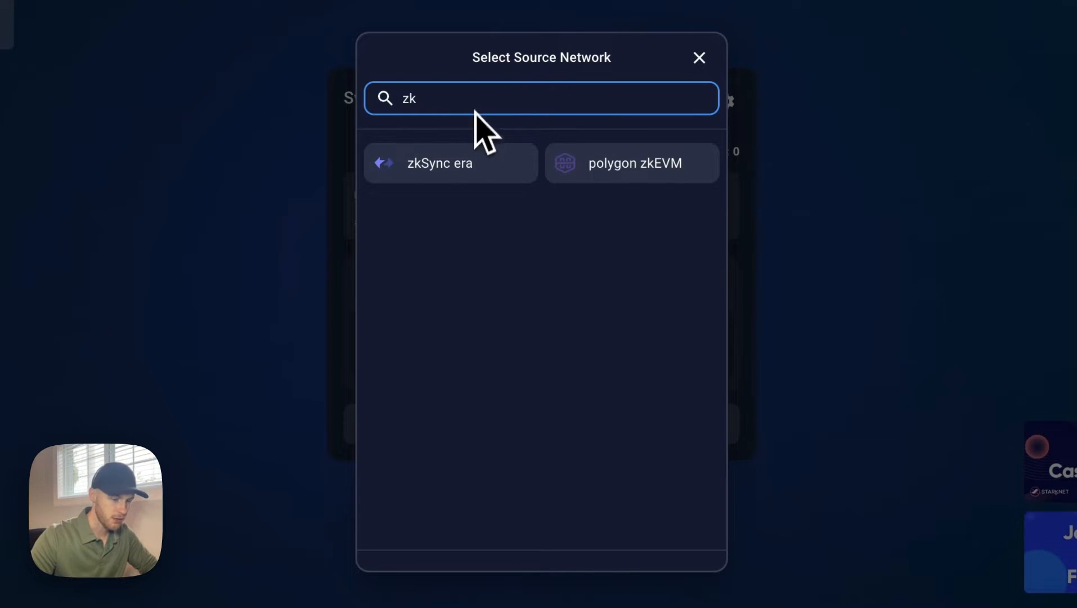
{"action": "left_click", "coordinate": [450, 163]}
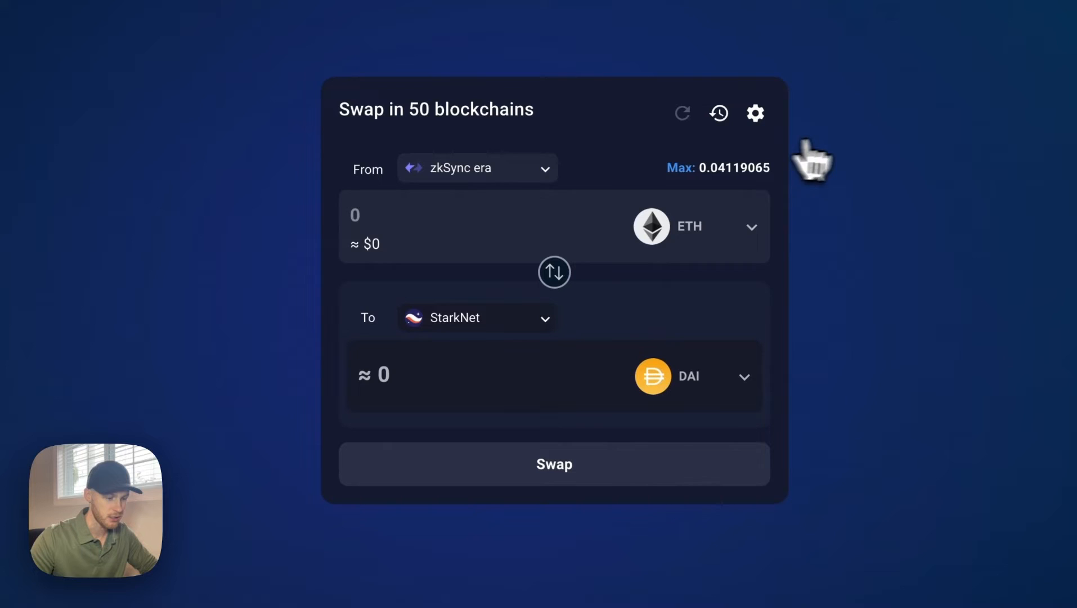
{"action": "mouse_move", "coordinate": [545, 363]}
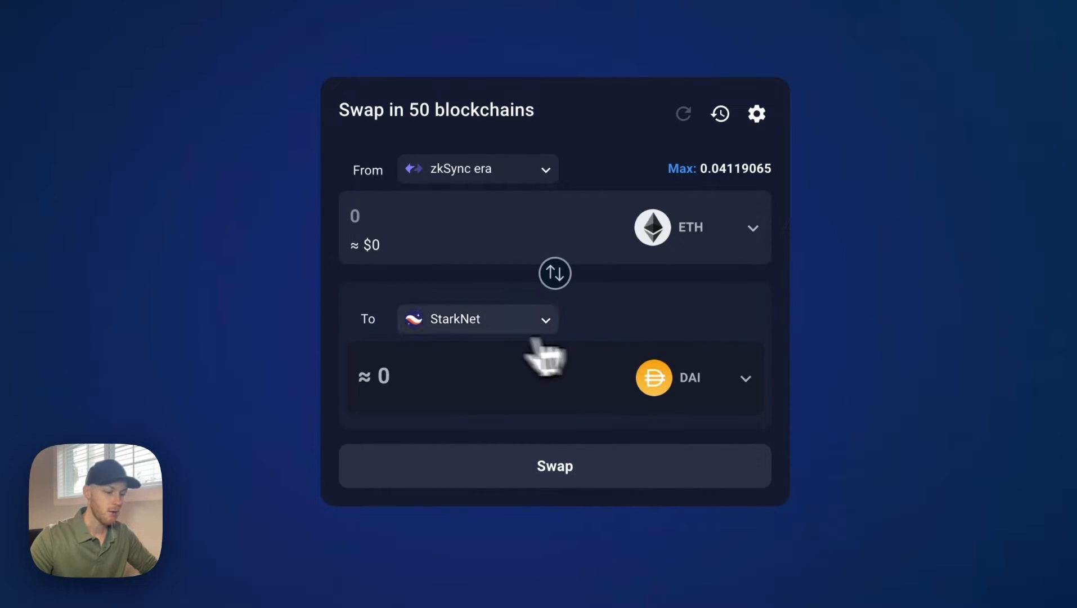
{"action": "mouse_move", "coordinate": [722, 389]}
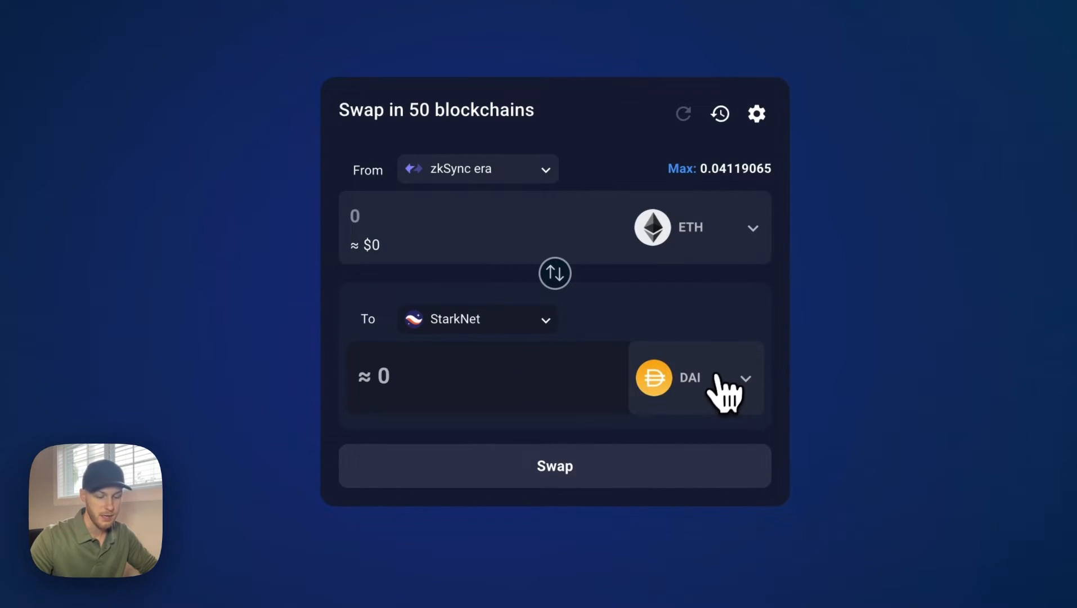
Bring up the list of destination tokens to receive ETH on StarkNet
{"action": "left_click", "coordinate": [696, 378]}
{"action": "type", "text": "0.04"}
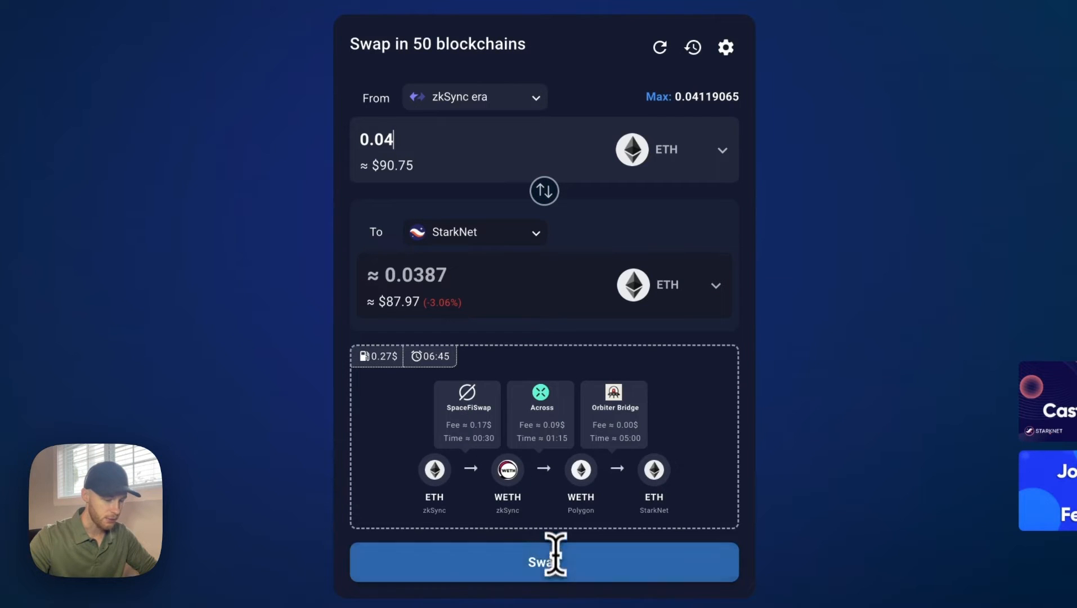
{"action": "mouse_move", "coordinate": [682, 432]}
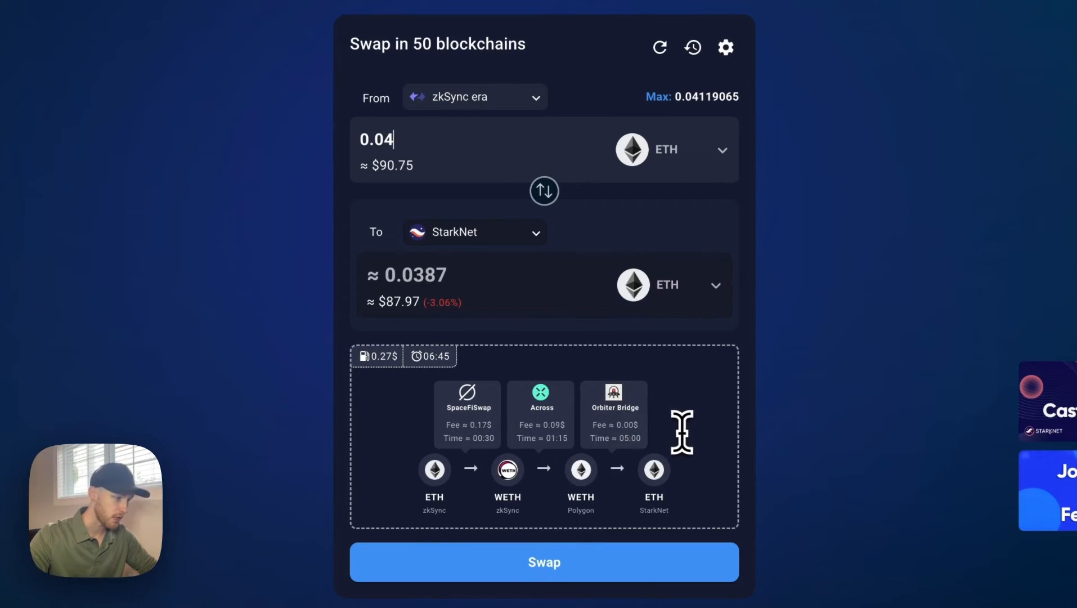
{"action": "mouse_move", "coordinate": [467, 415]}
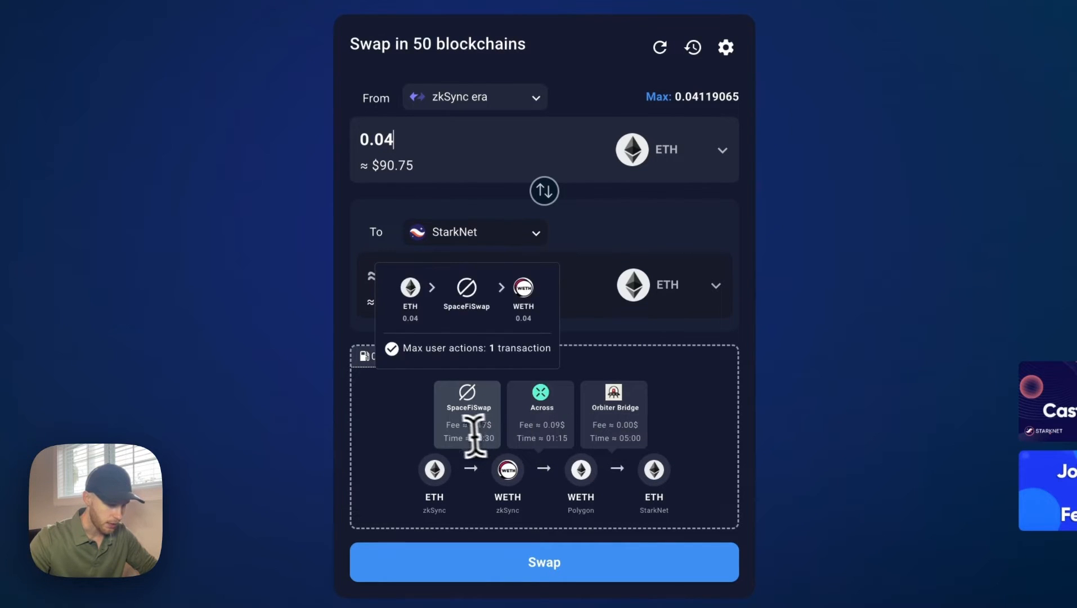
{"action": "mouse_move", "coordinate": [736, 457]}
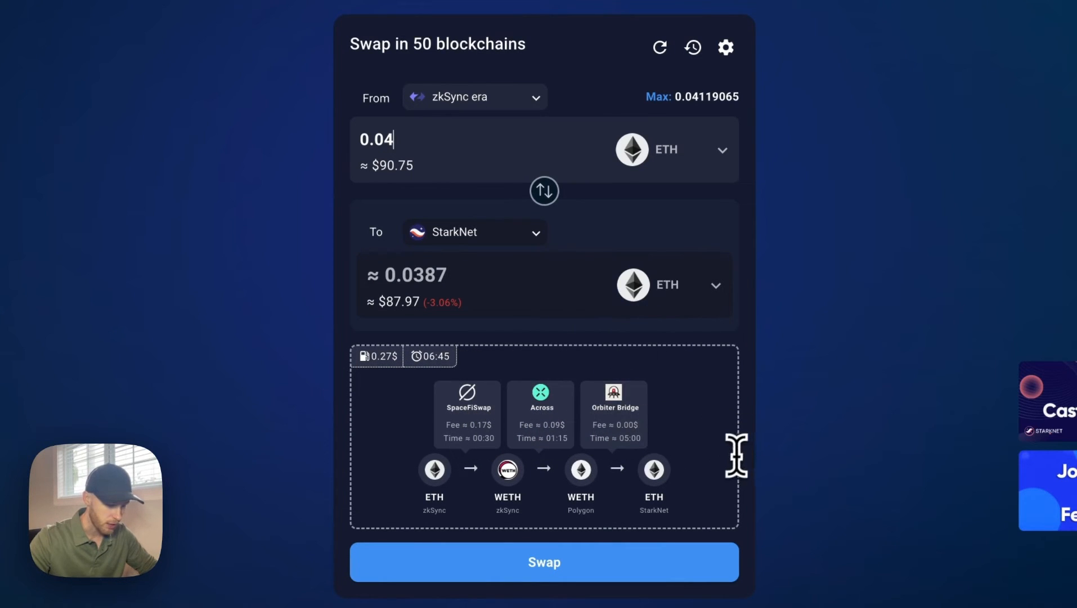
{"action": "left_click", "coordinate": [543, 562]}
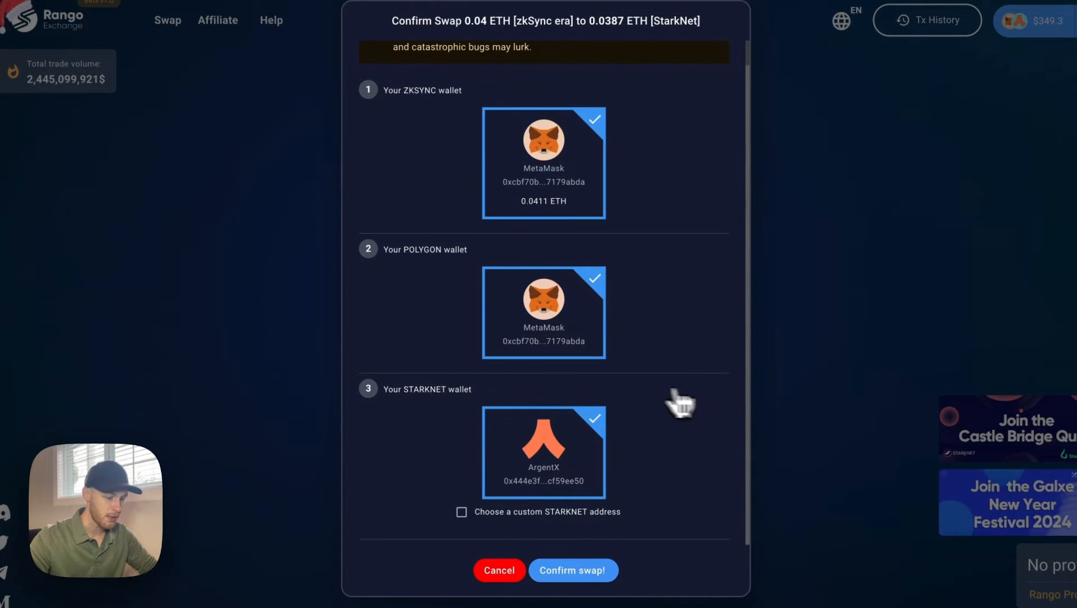
{"action": "mouse_move", "coordinate": [381, 402]}
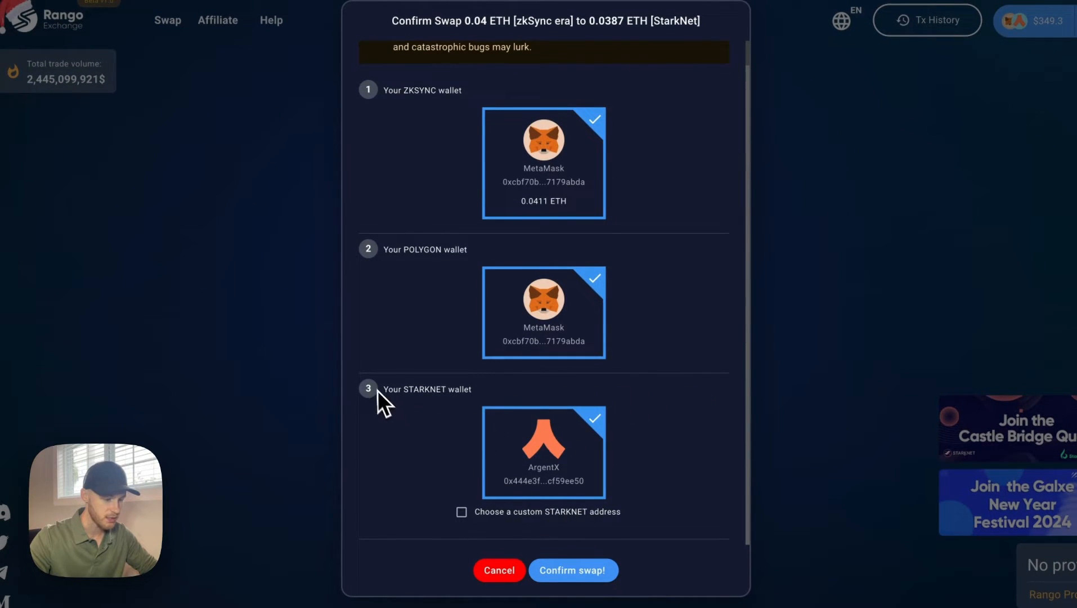
{"action": "mouse_move", "coordinate": [646, 498]}
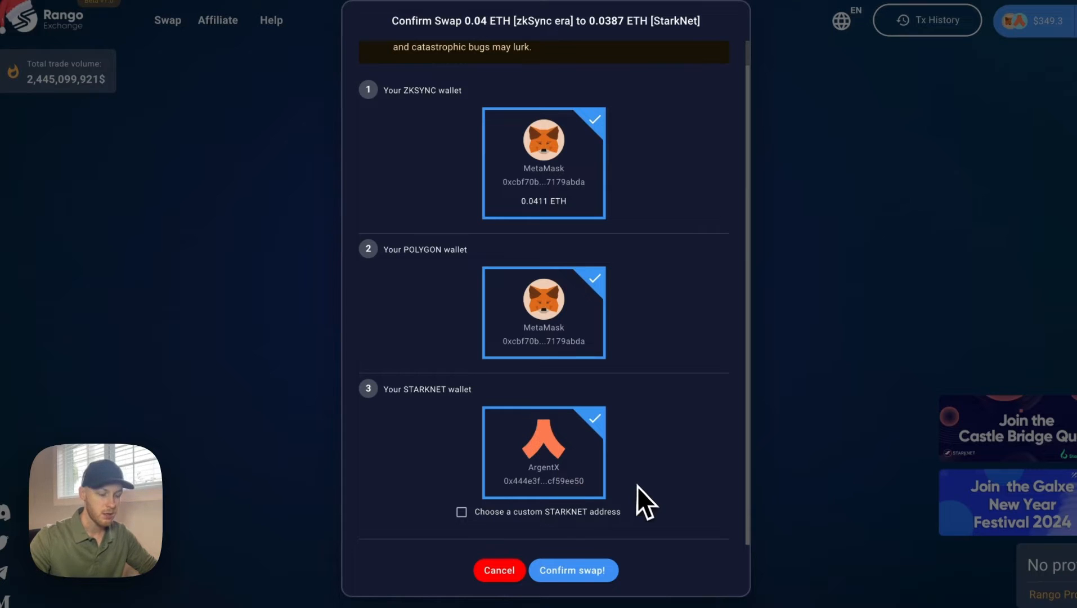
{"action": "left_click", "coordinate": [461, 511]}
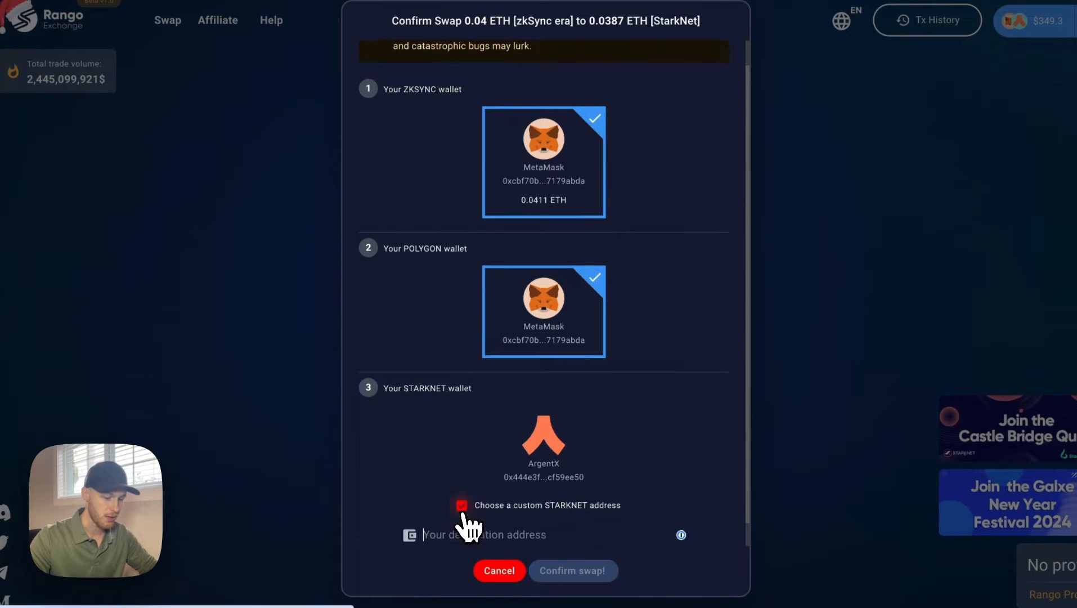
{"action": "scroll", "scroll_direction": "up", "scroll_amount": 3}
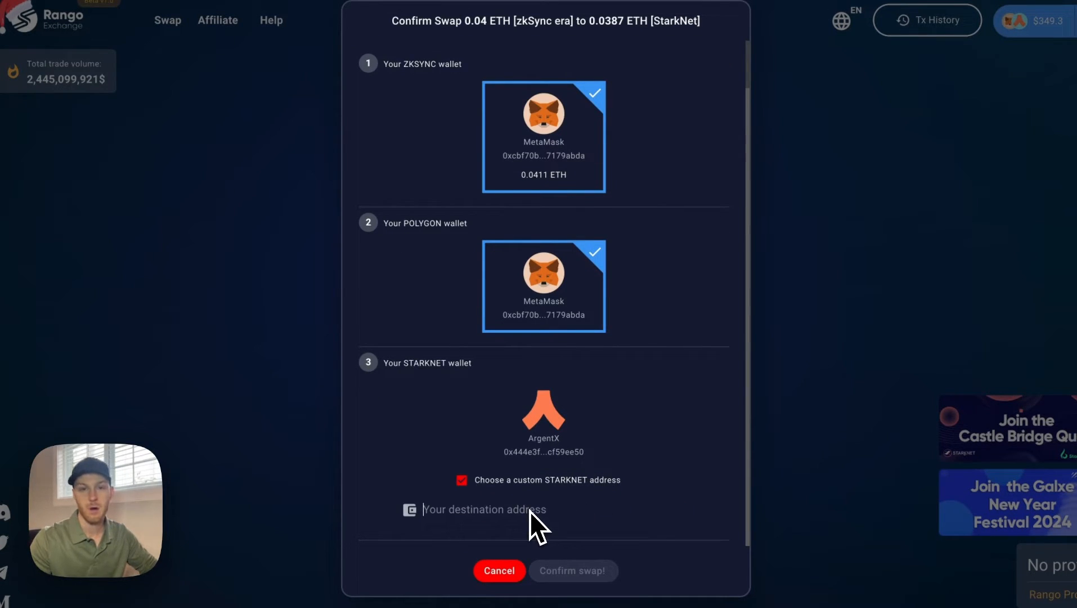
{"action": "mouse_move", "coordinate": [556, 409]}
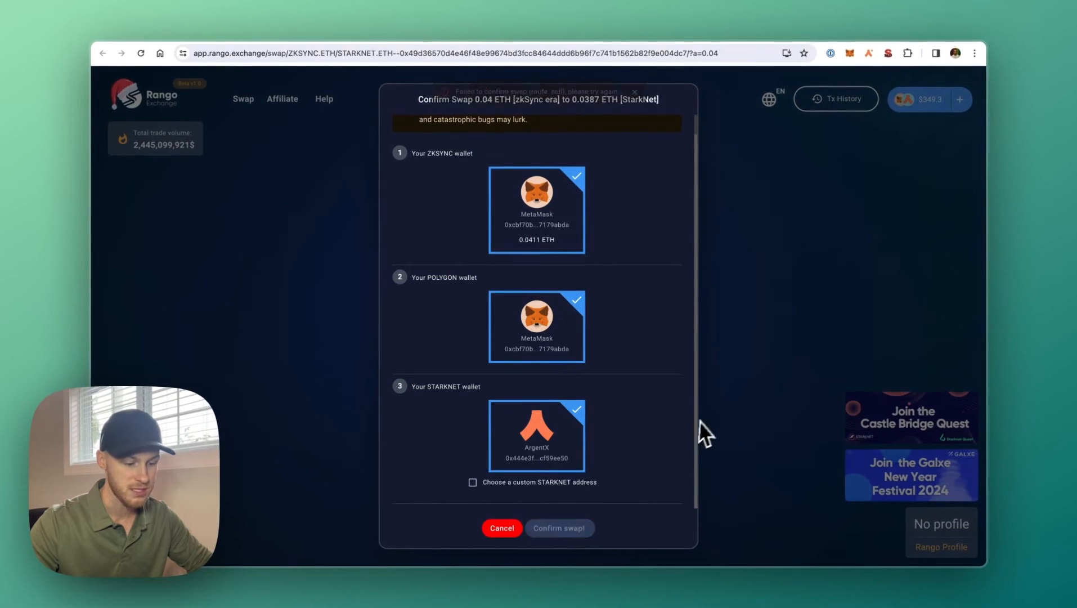
{"action": "left_click", "coordinate": [558, 528]}
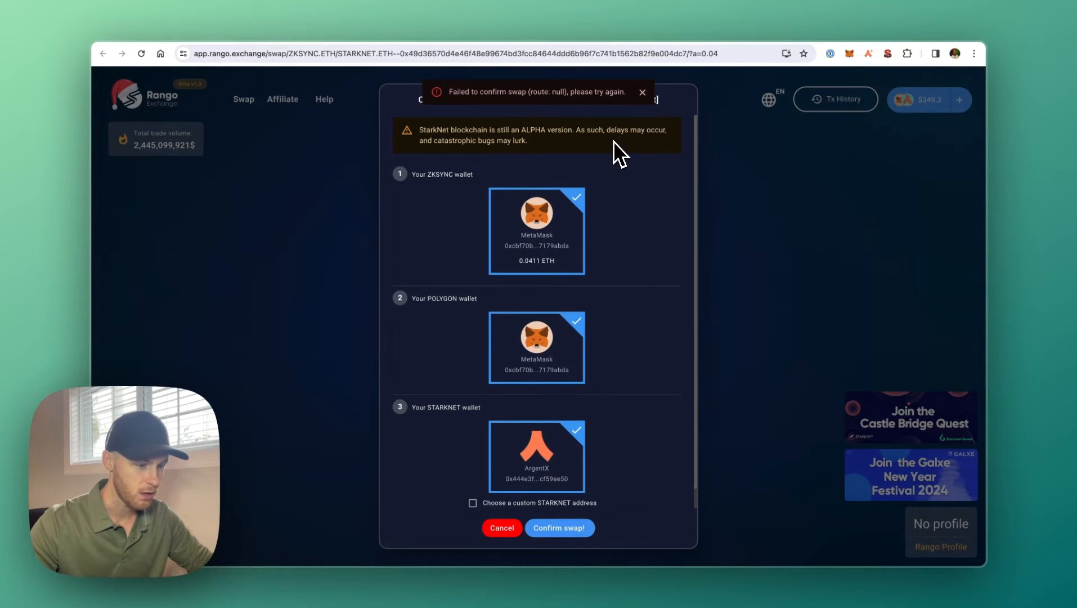
{"action": "left_click", "coordinate": [502, 527]}
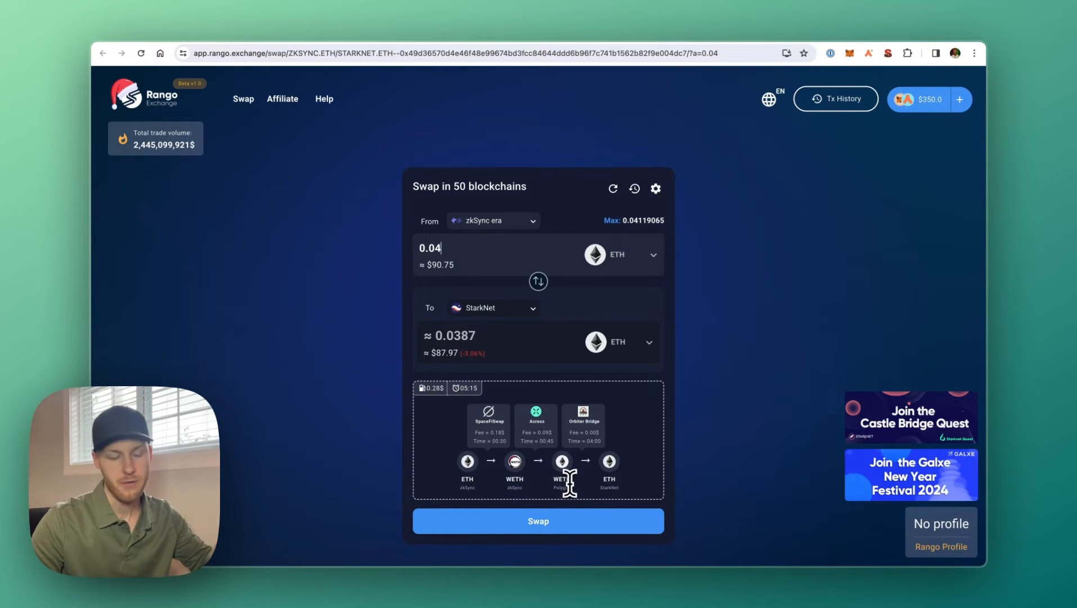
Refresh the route quote and confirm the 0.04 ETH swap on the new Arbitrum route
{"action": "left_click", "coordinate": [538, 521]}
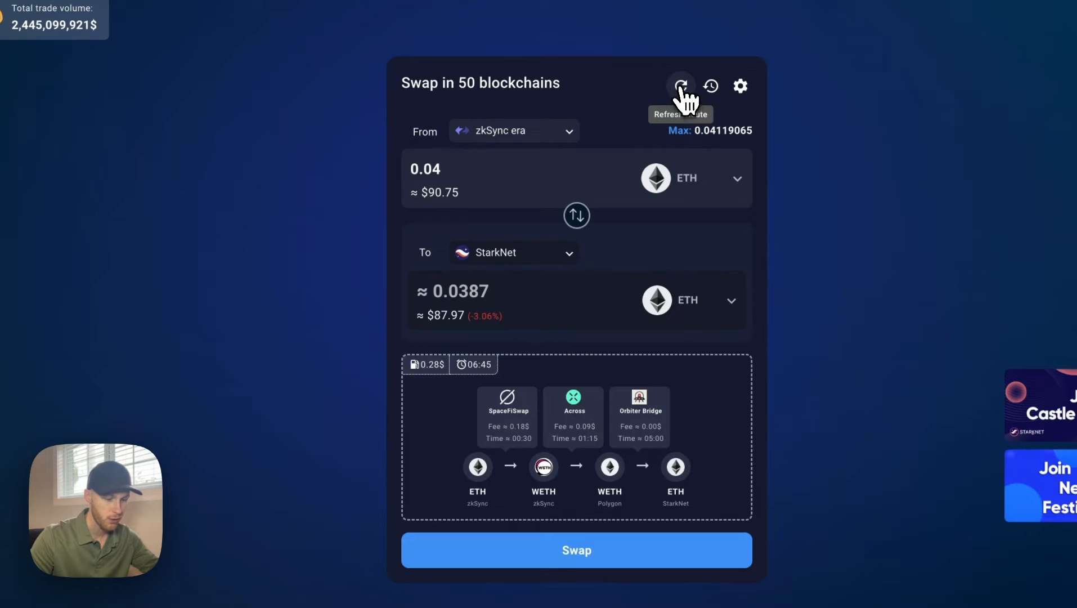
{"action": "left_click", "coordinate": [680, 86]}
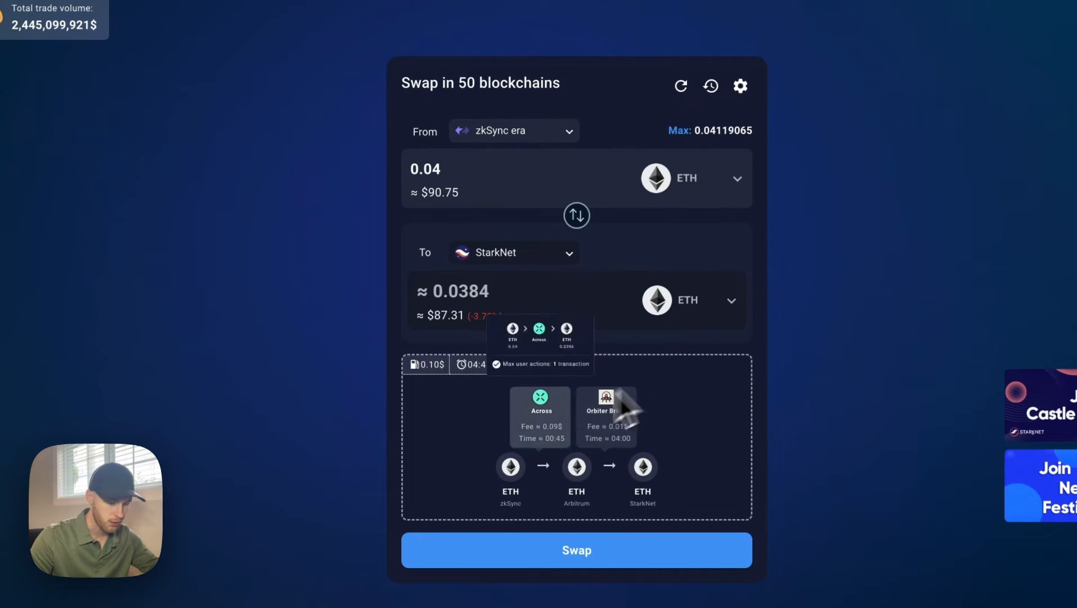
{"action": "left_click", "coordinate": [575, 549]}
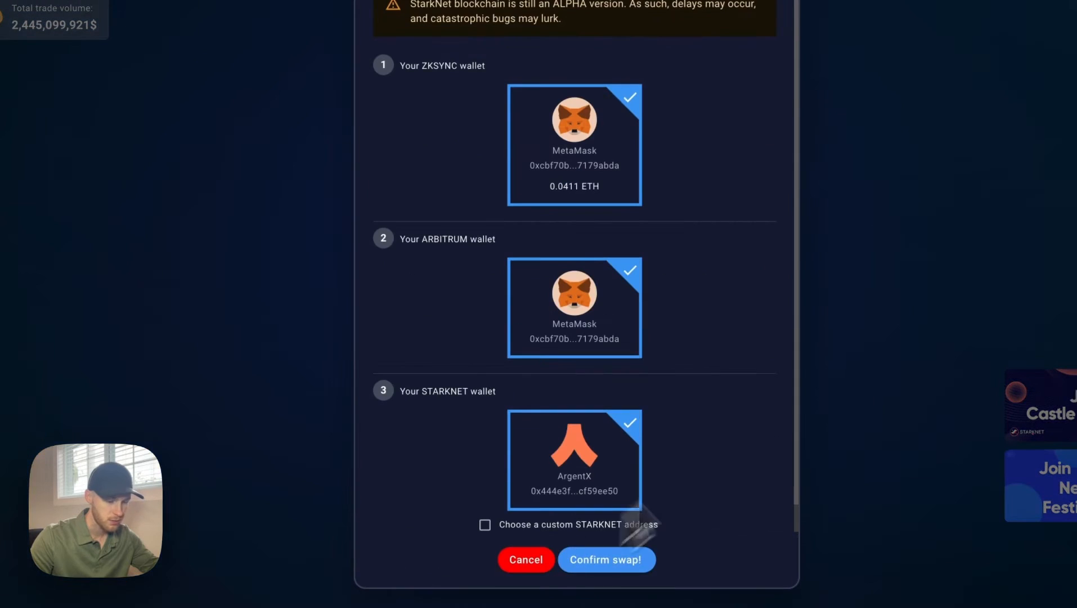
{"action": "left_click", "coordinate": [606, 560]}
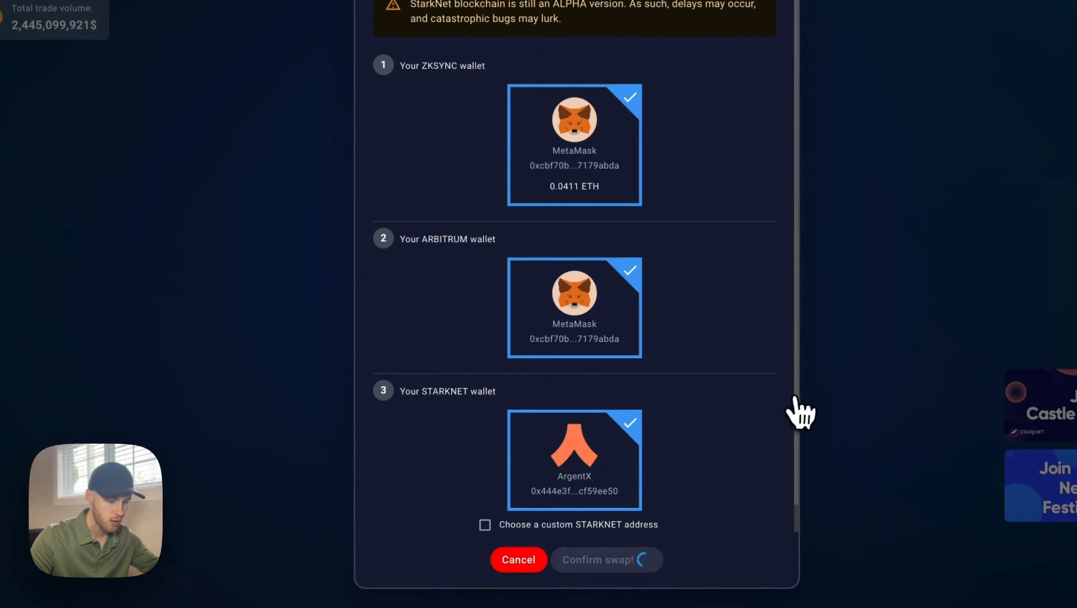
View the pending swap's progress and approve the 0.04 ETH deposit from zkSync in MetaMask
{"action": "left_click", "coordinate": [606, 560]}
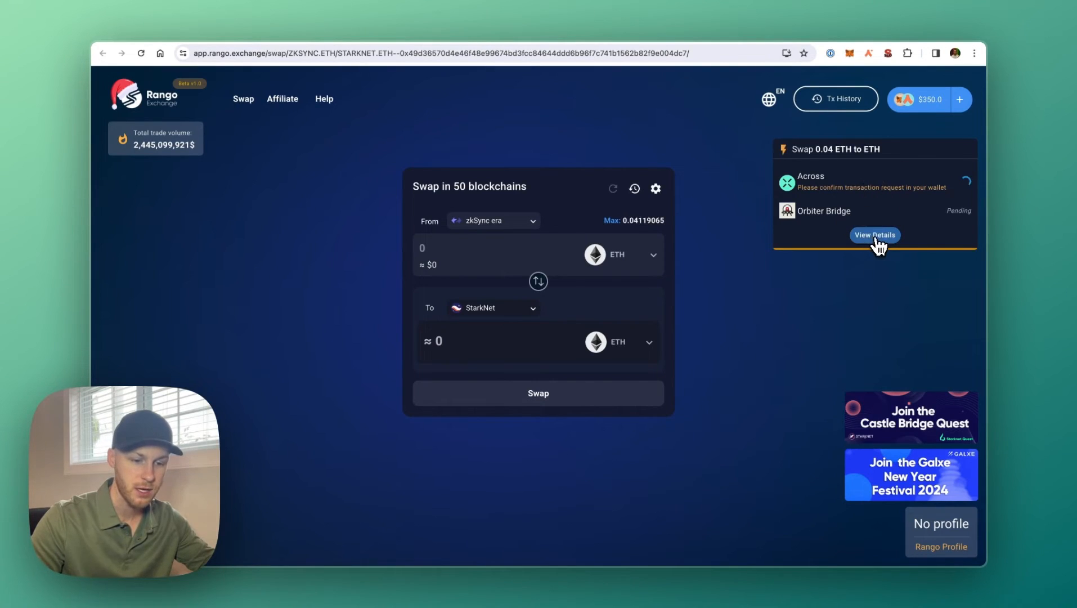
{"action": "left_click", "coordinate": [875, 235]}
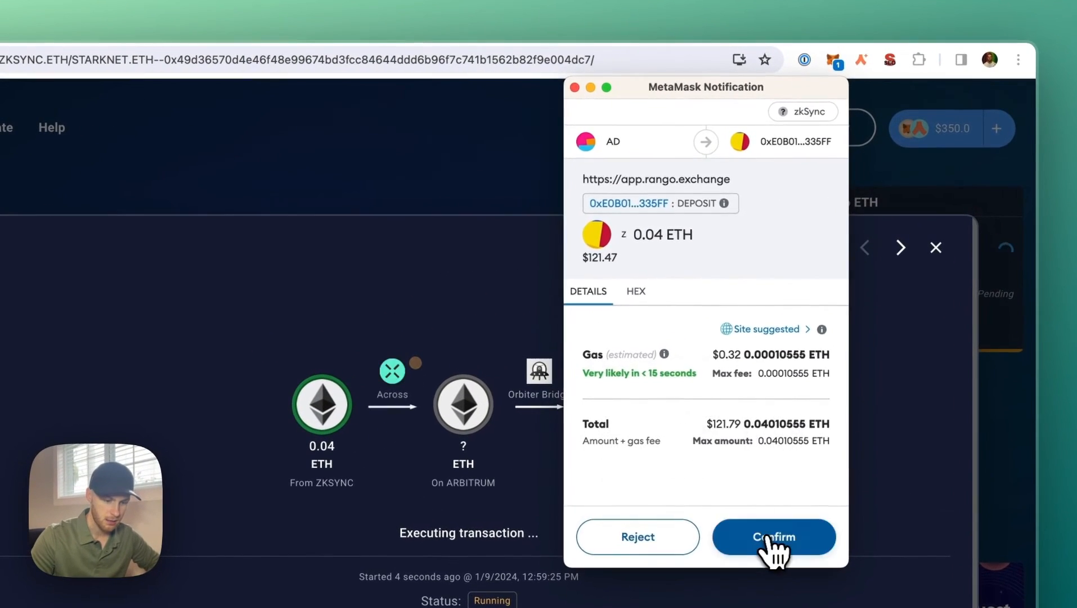
{"action": "left_click", "coordinate": [774, 537]}
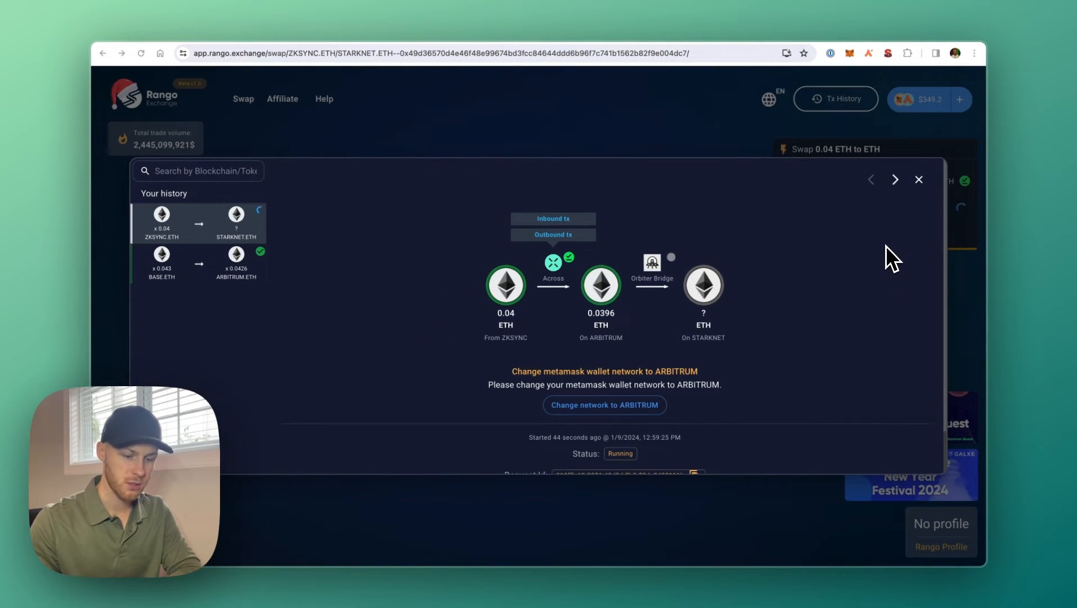
Switch the wallet to Arbitrum, approve the transfer on to StarkNet and close the details
{"action": "left_click", "coordinate": [603, 404]}
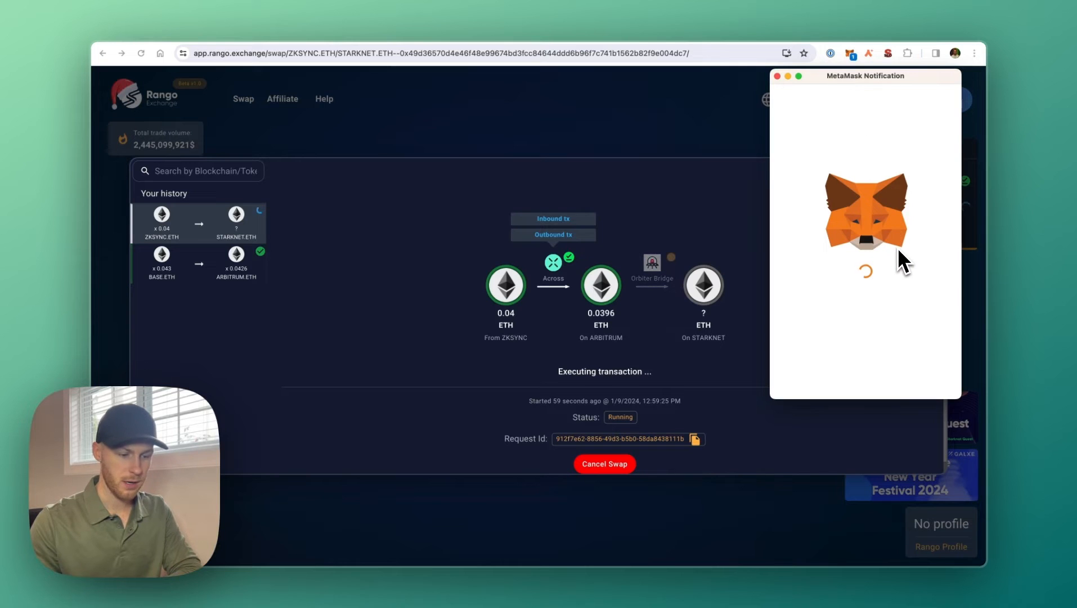
{"action": "mouse_move", "coordinate": [896, 281]}
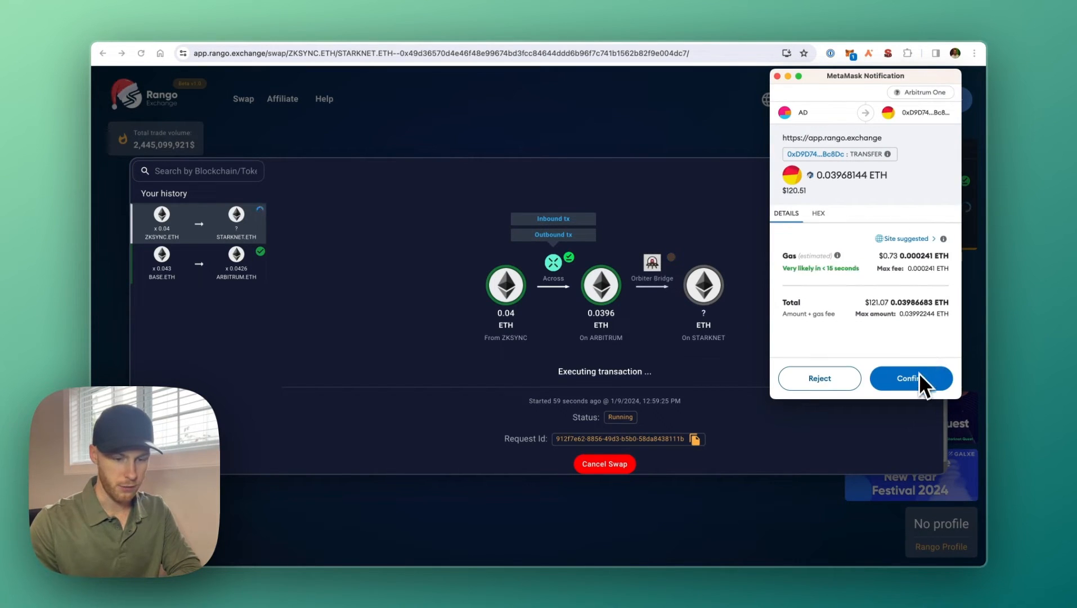
{"action": "mouse_move", "coordinate": [928, 360]}
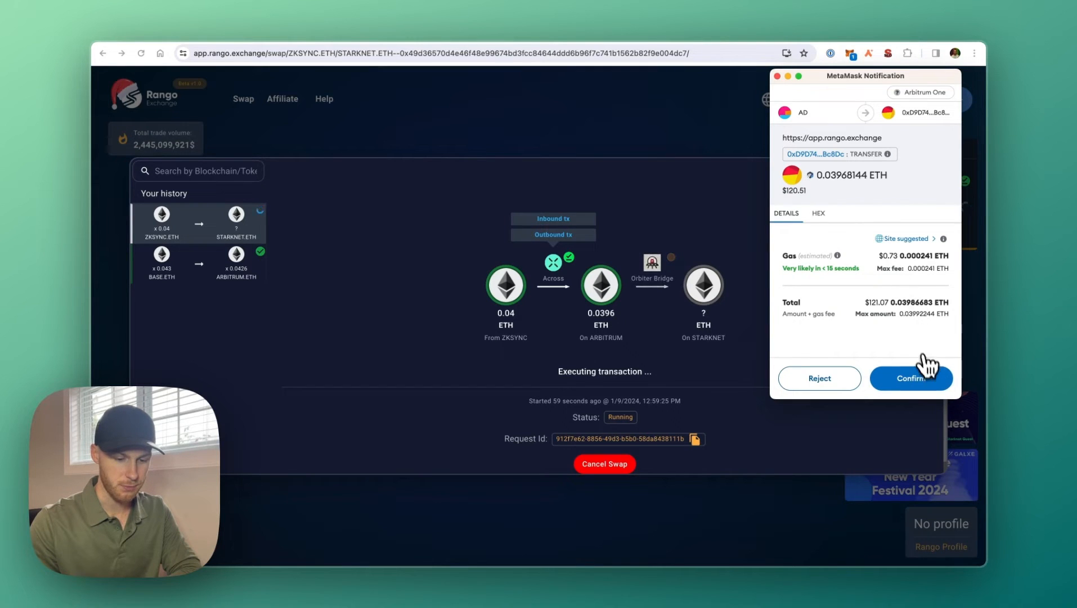
{"action": "left_click", "coordinate": [911, 378]}
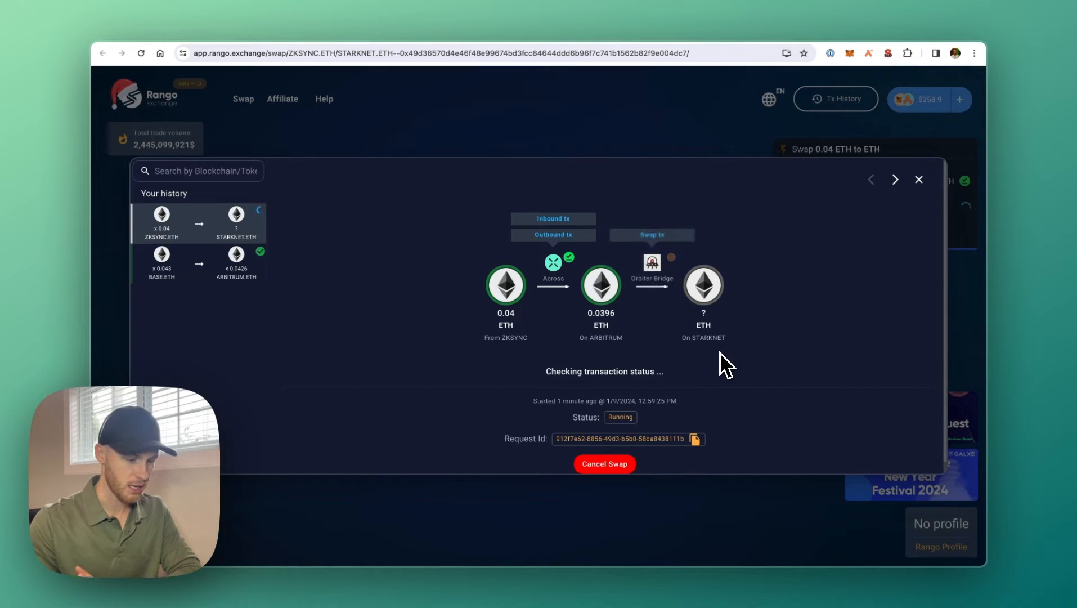
{"action": "left_click", "coordinate": [868, 53]}
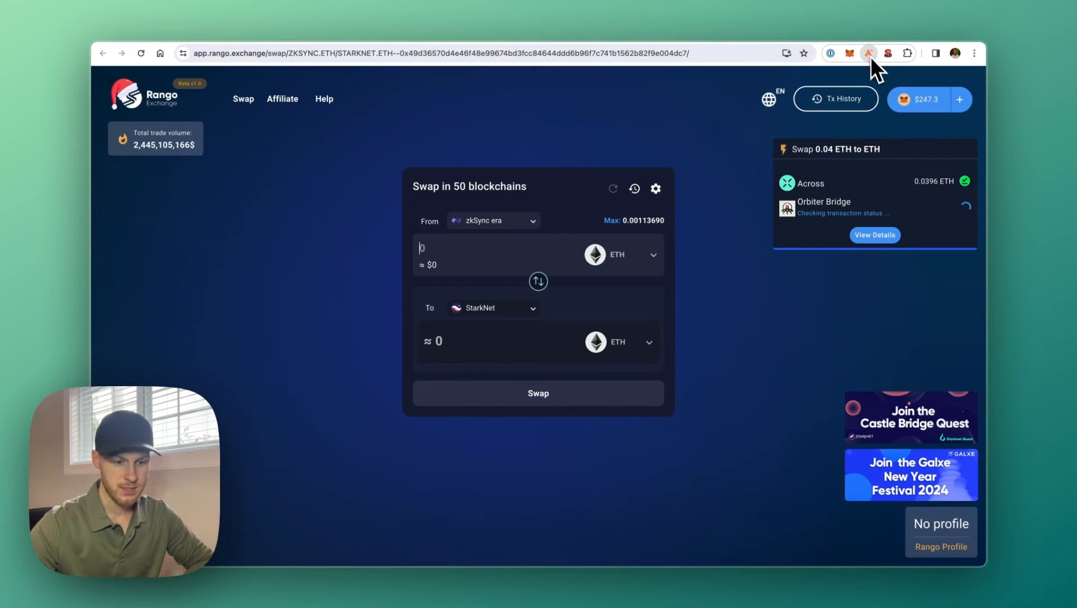
{"action": "mouse_move", "coordinate": [864, 188]}
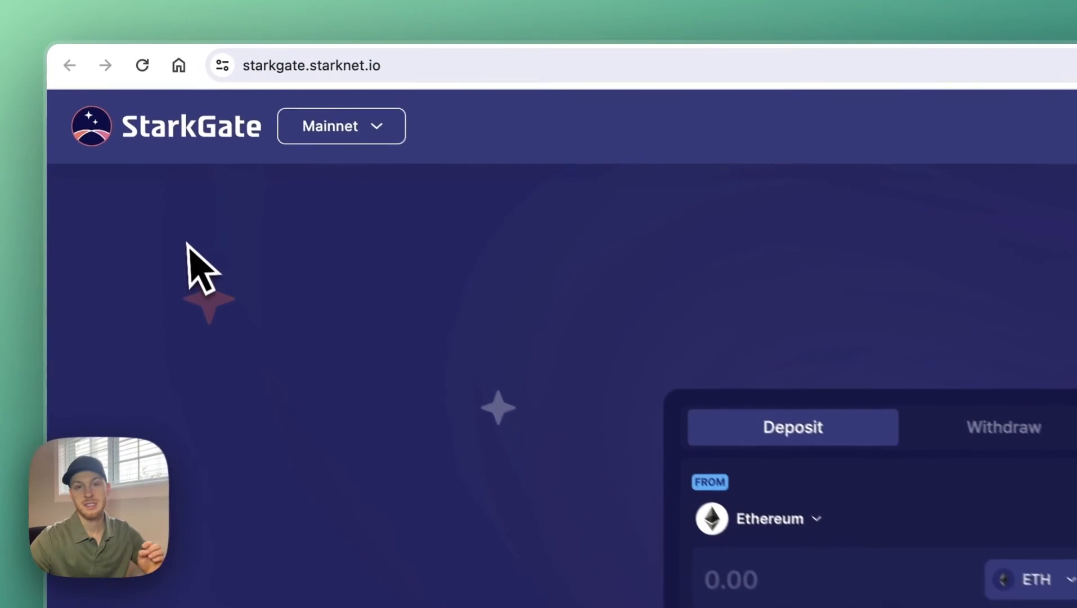
Check the source chain list, then start StarkGate's wallet connection steps
{"action": "left_click", "coordinate": [757, 519]}
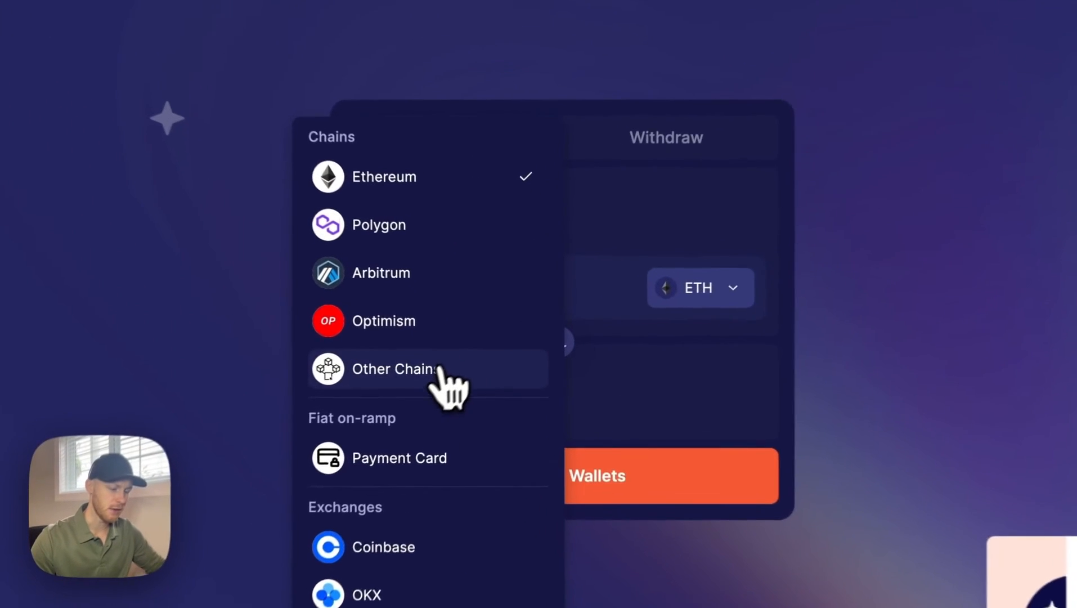
{"action": "left_click", "coordinate": [394, 368]}
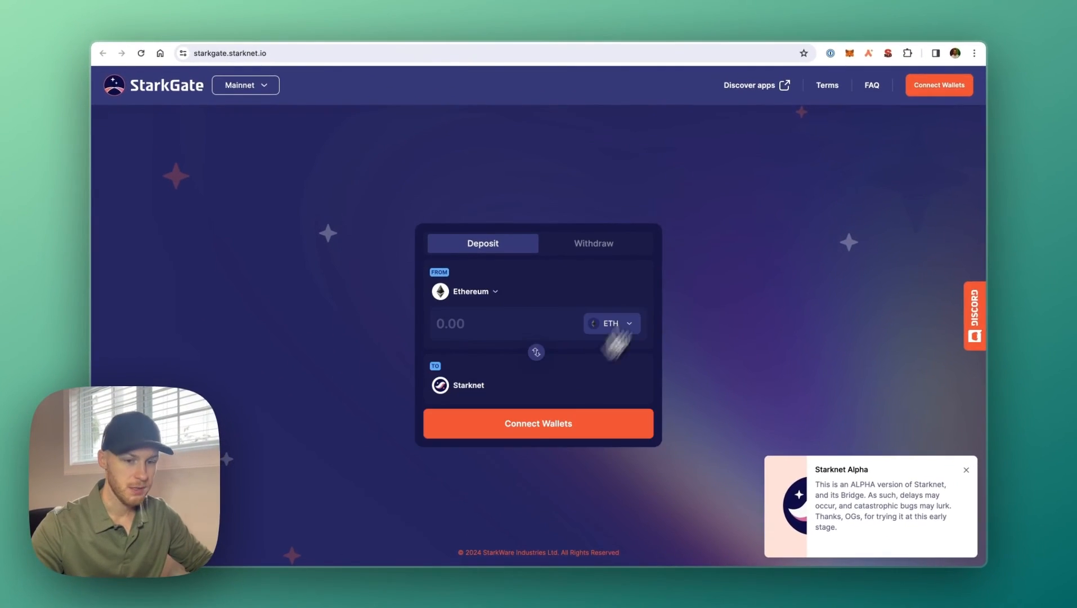
{"action": "mouse_move", "coordinate": [938, 104]}
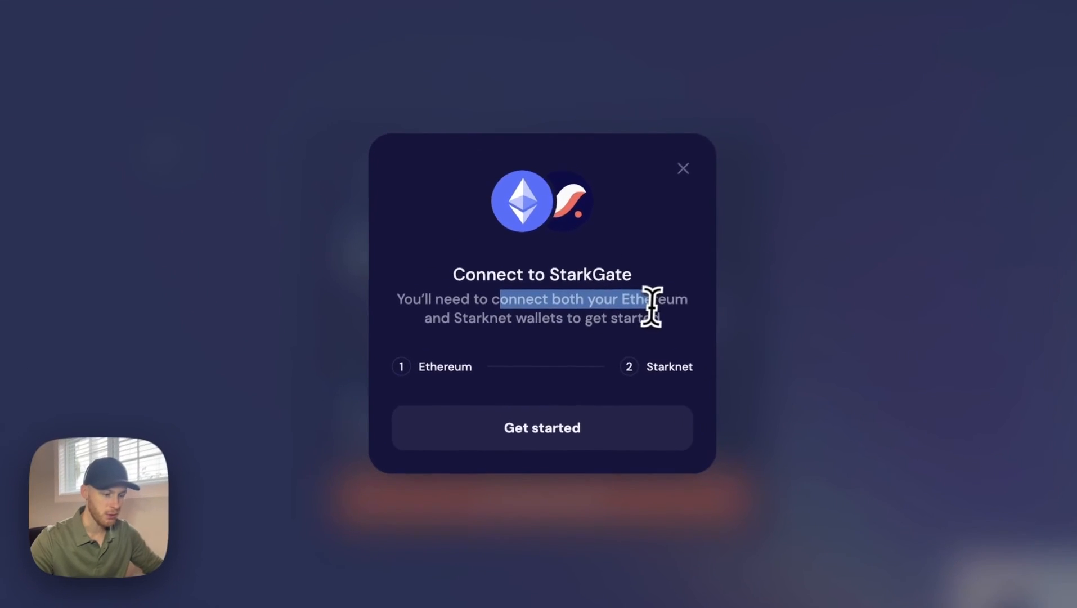
{"action": "left_click", "coordinate": [542, 428]}
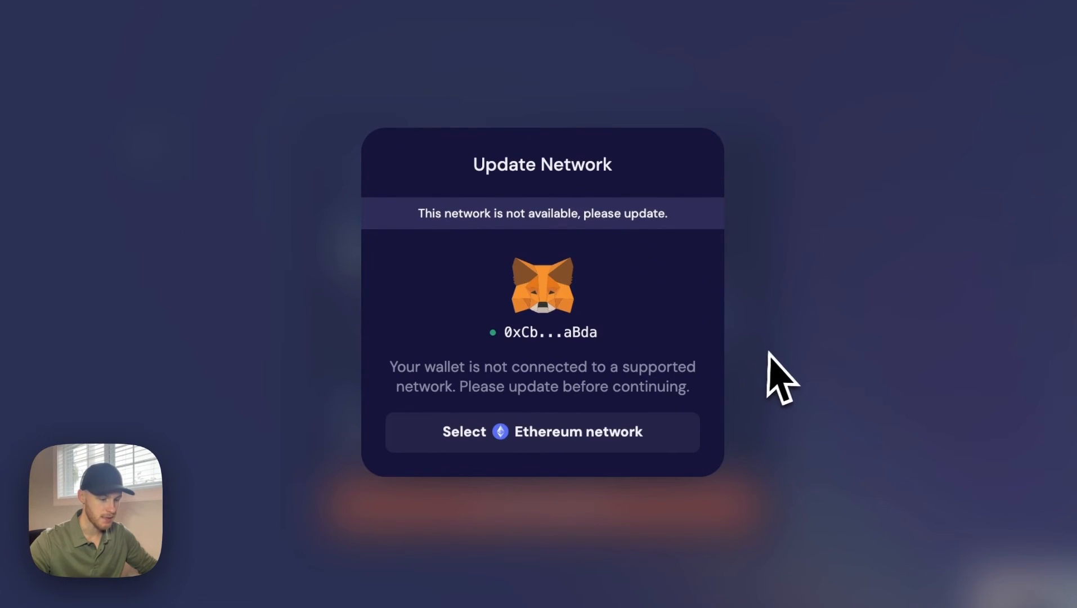
Switch MetaMask to Ethereum Mainnet and finish connecting the Starknet wallet
{"action": "left_click", "coordinate": [543, 431]}
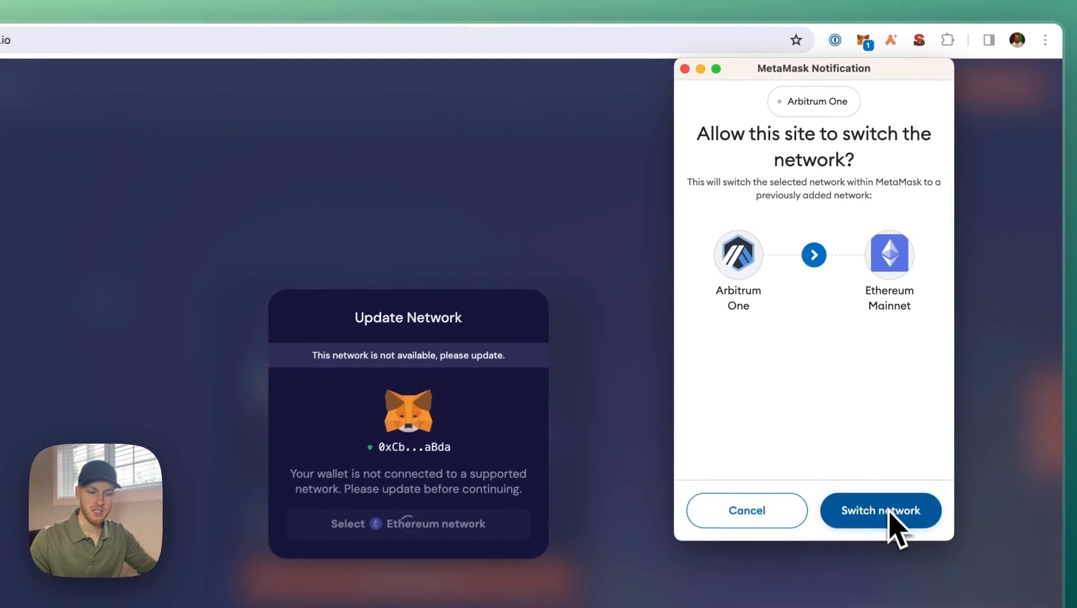
{"action": "left_click", "coordinate": [880, 510]}
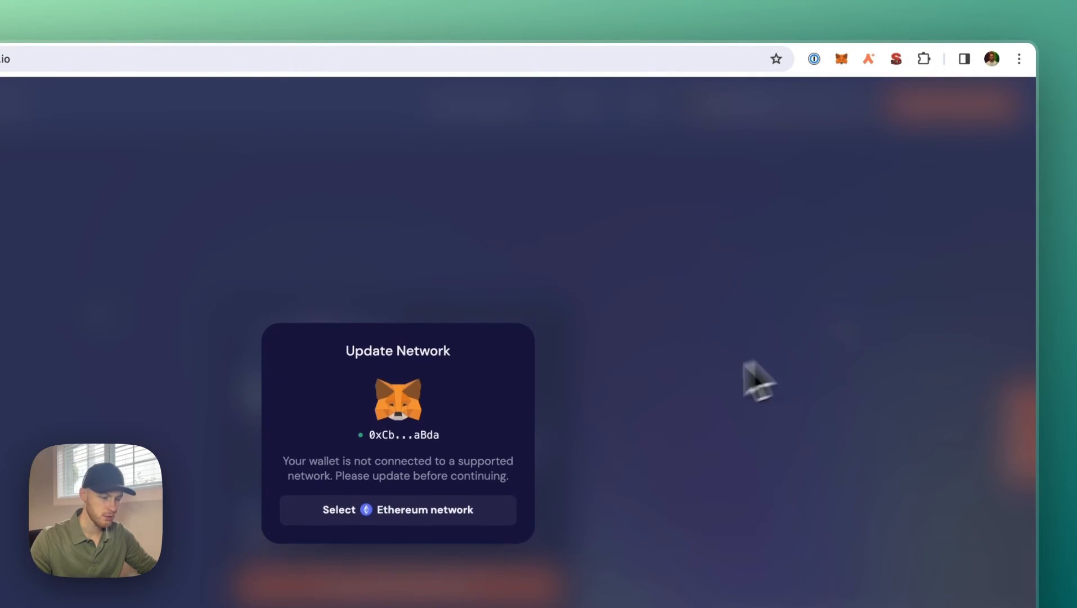
{"action": "left_click", "coordinate": [397, 510]}
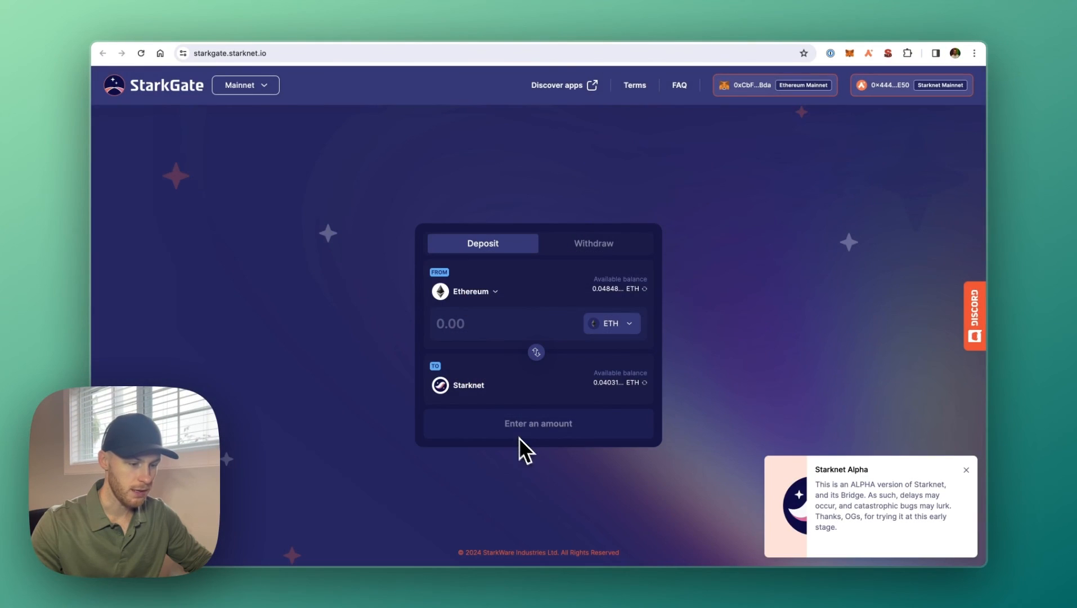
{"action": "mouse_move", "coordinate": [549, 334]}
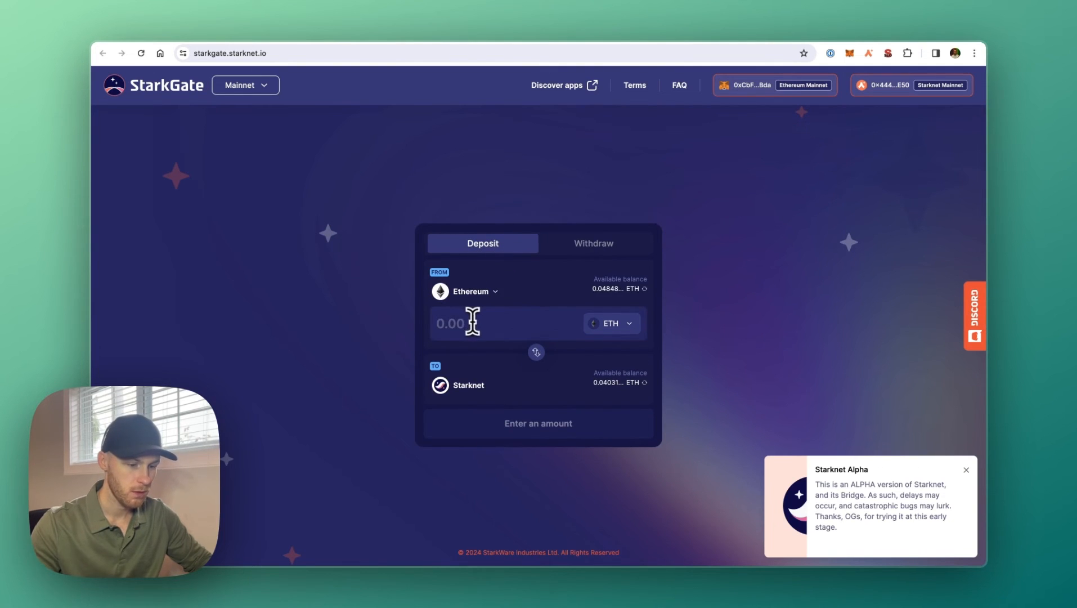
Enter a 0.04 ETH deposit, start the transfer, then dismiss the resulting transaction error
{"action": "type", "text": "0.04"}
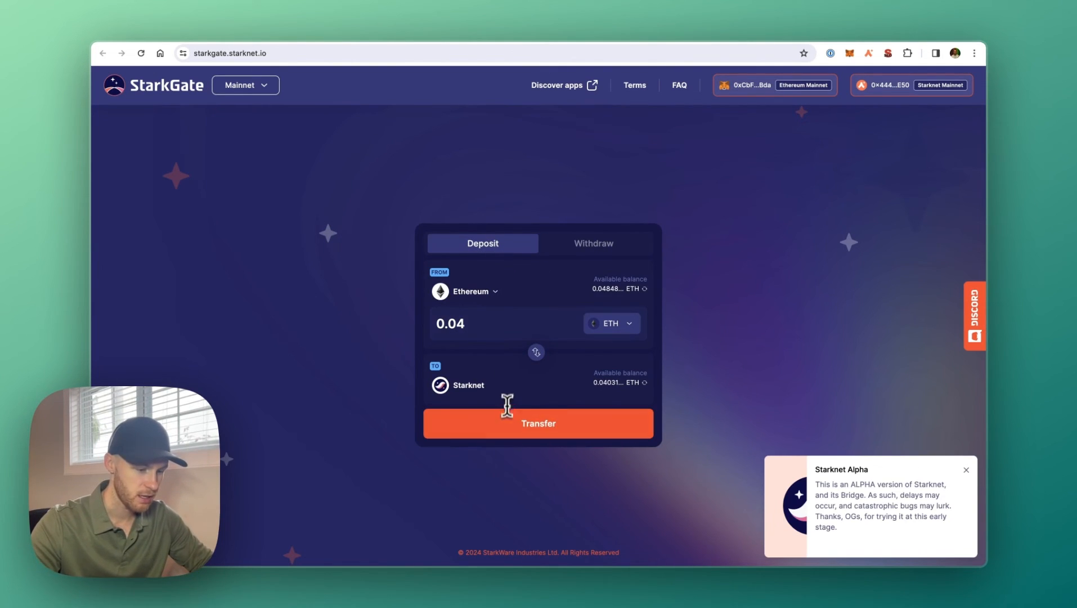
{"action": "mouse_move", "coordinate": [869, 229]}
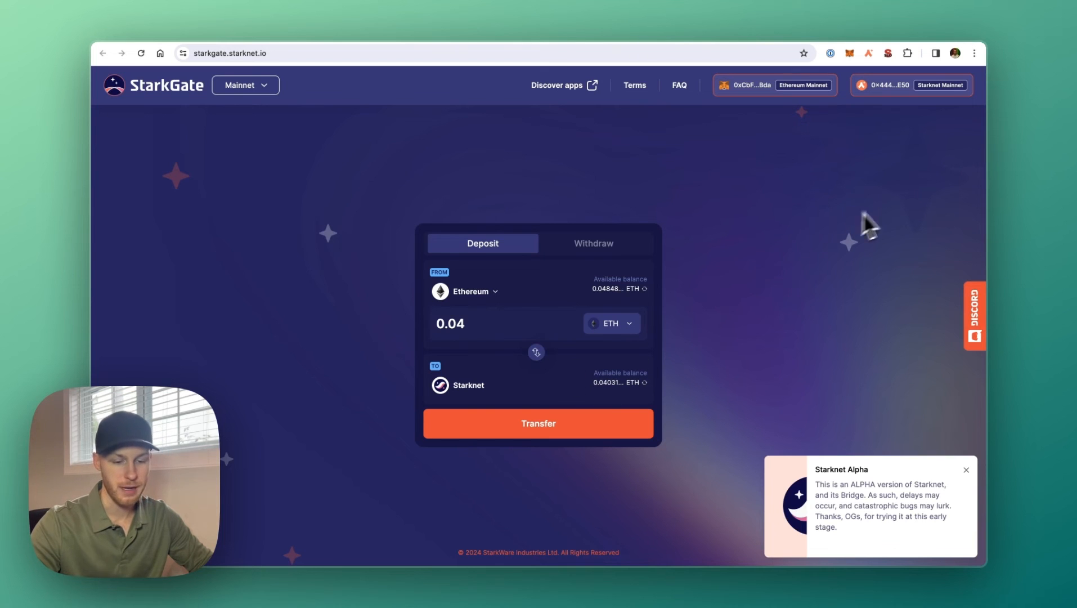
{"action": "left_click", "coordinate": [538, 423]}
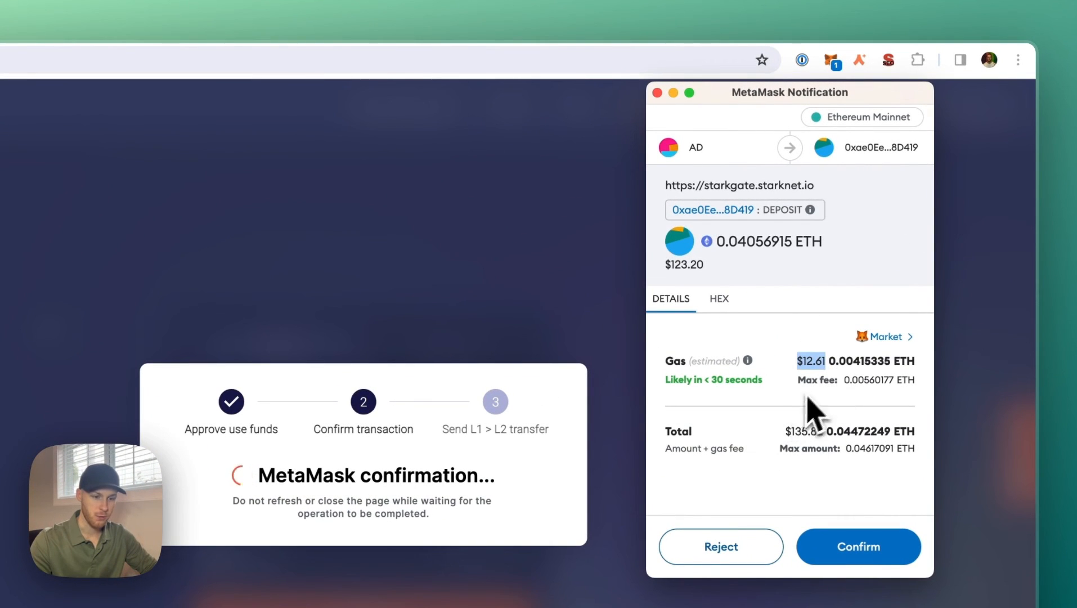
{"action": "mouse_move", "coordinate": [773, 543]}
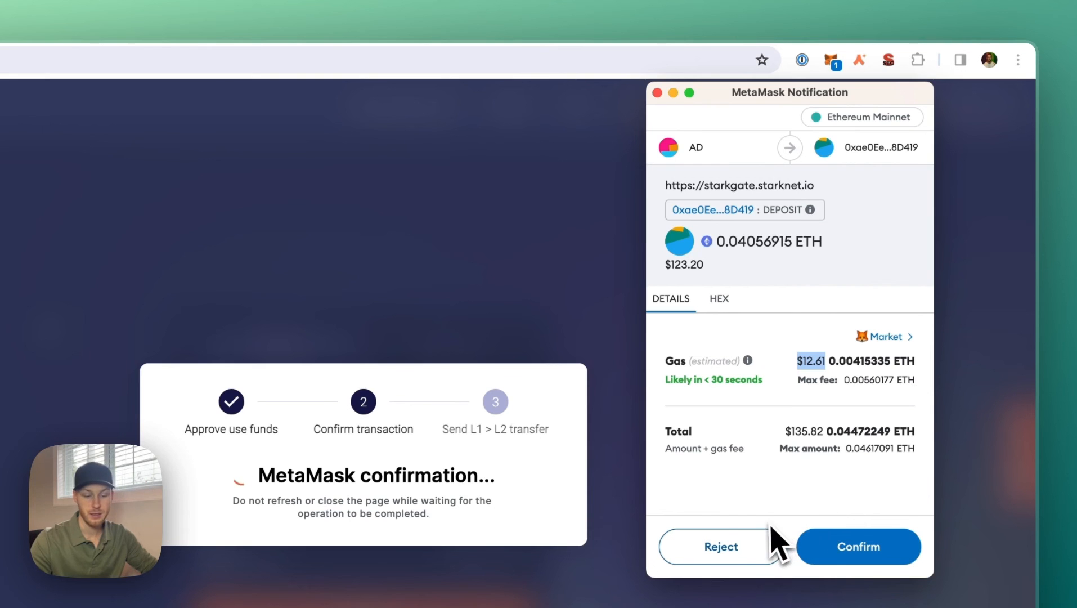
{"action": "mouse_move", "coordinate": [752, 498]}
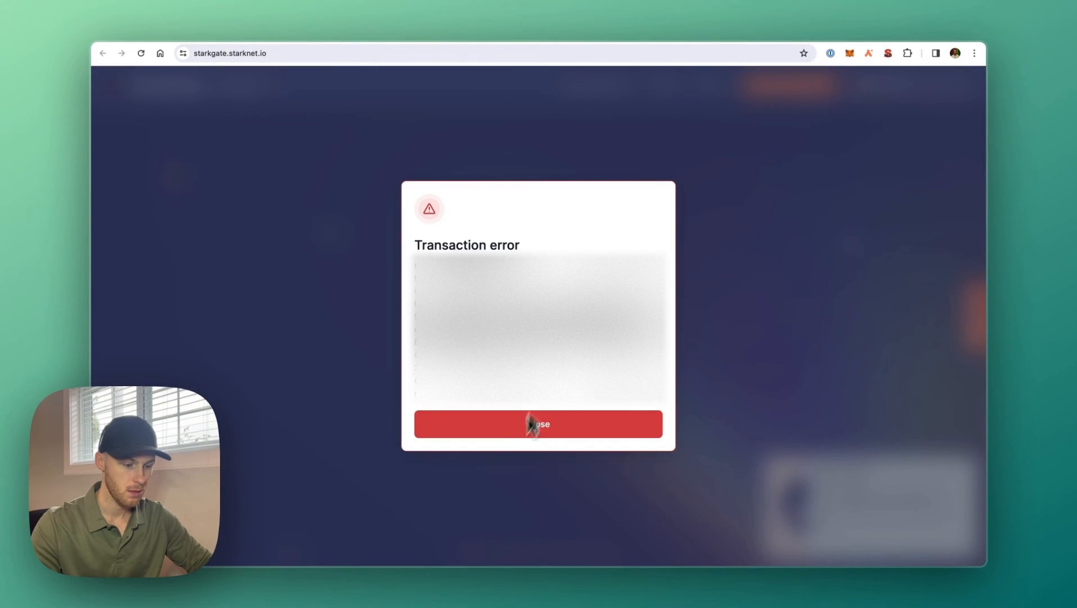
{"action": "left_click", "coordinate": [538, 423]}
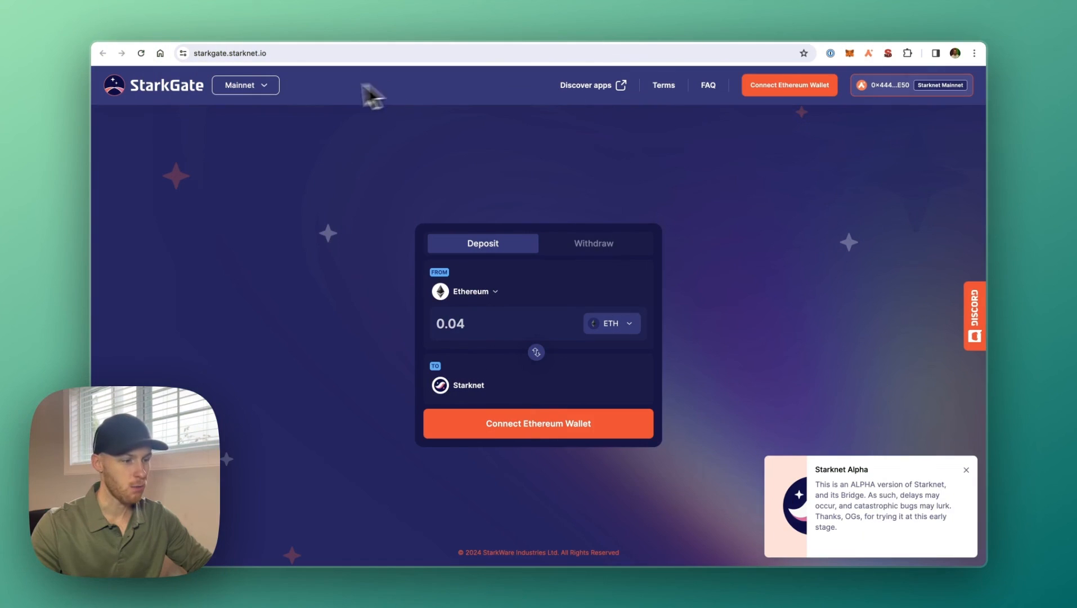
Browse the StarkNet Ecosystem directory of dApps, services and wallets on starknet-ecosystem.com
{"action": "left_click", "coordinate": [587, 85]}
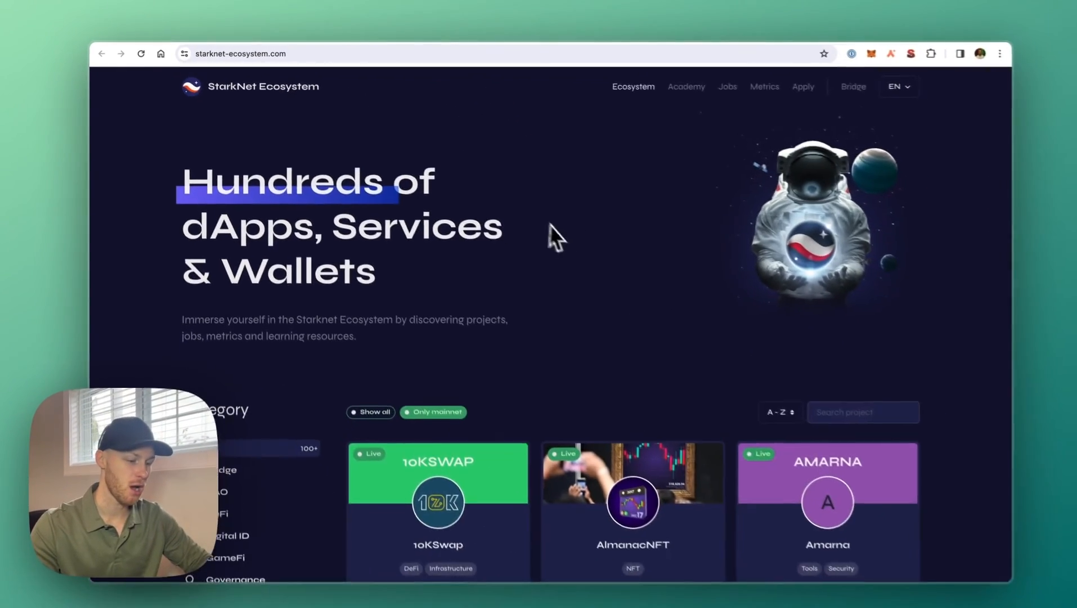
{"action": "scroll", "scroll_direction": "down", "scroll_amount": 3}
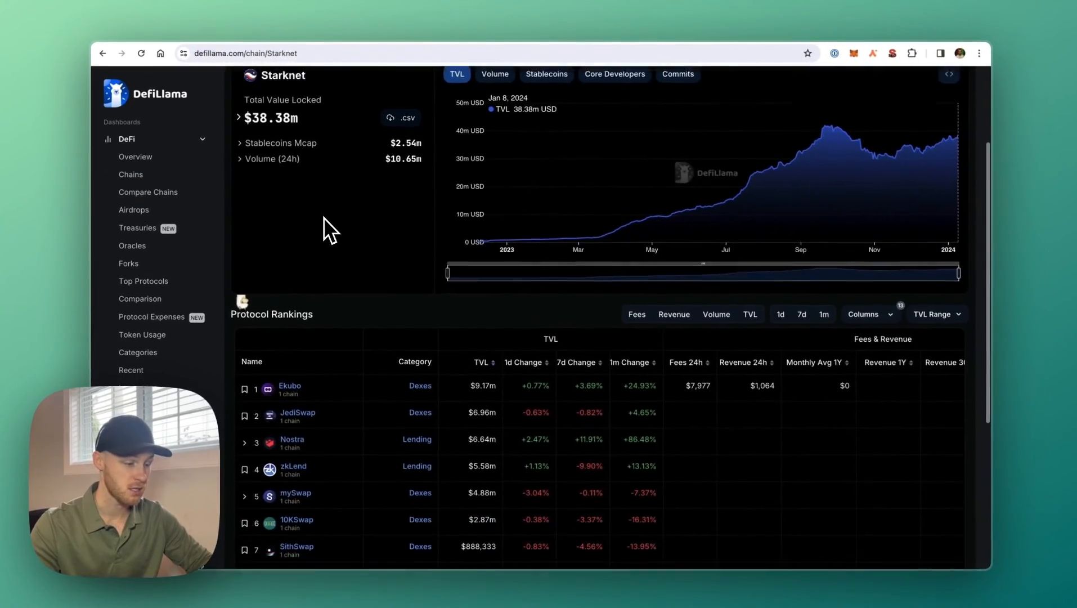
Scroll DeFiLlama's Starknet page to the Protocol Rankings table led by Ekubo at $9.17m
{"action": "scroll", "scroll_direction": "down", "scroll_amount": 3}
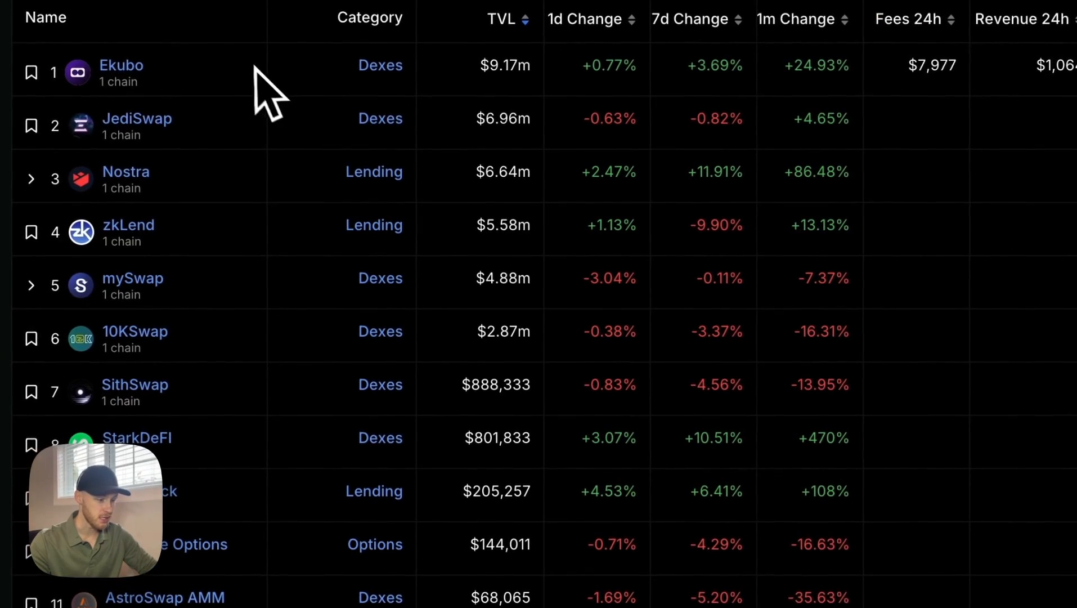